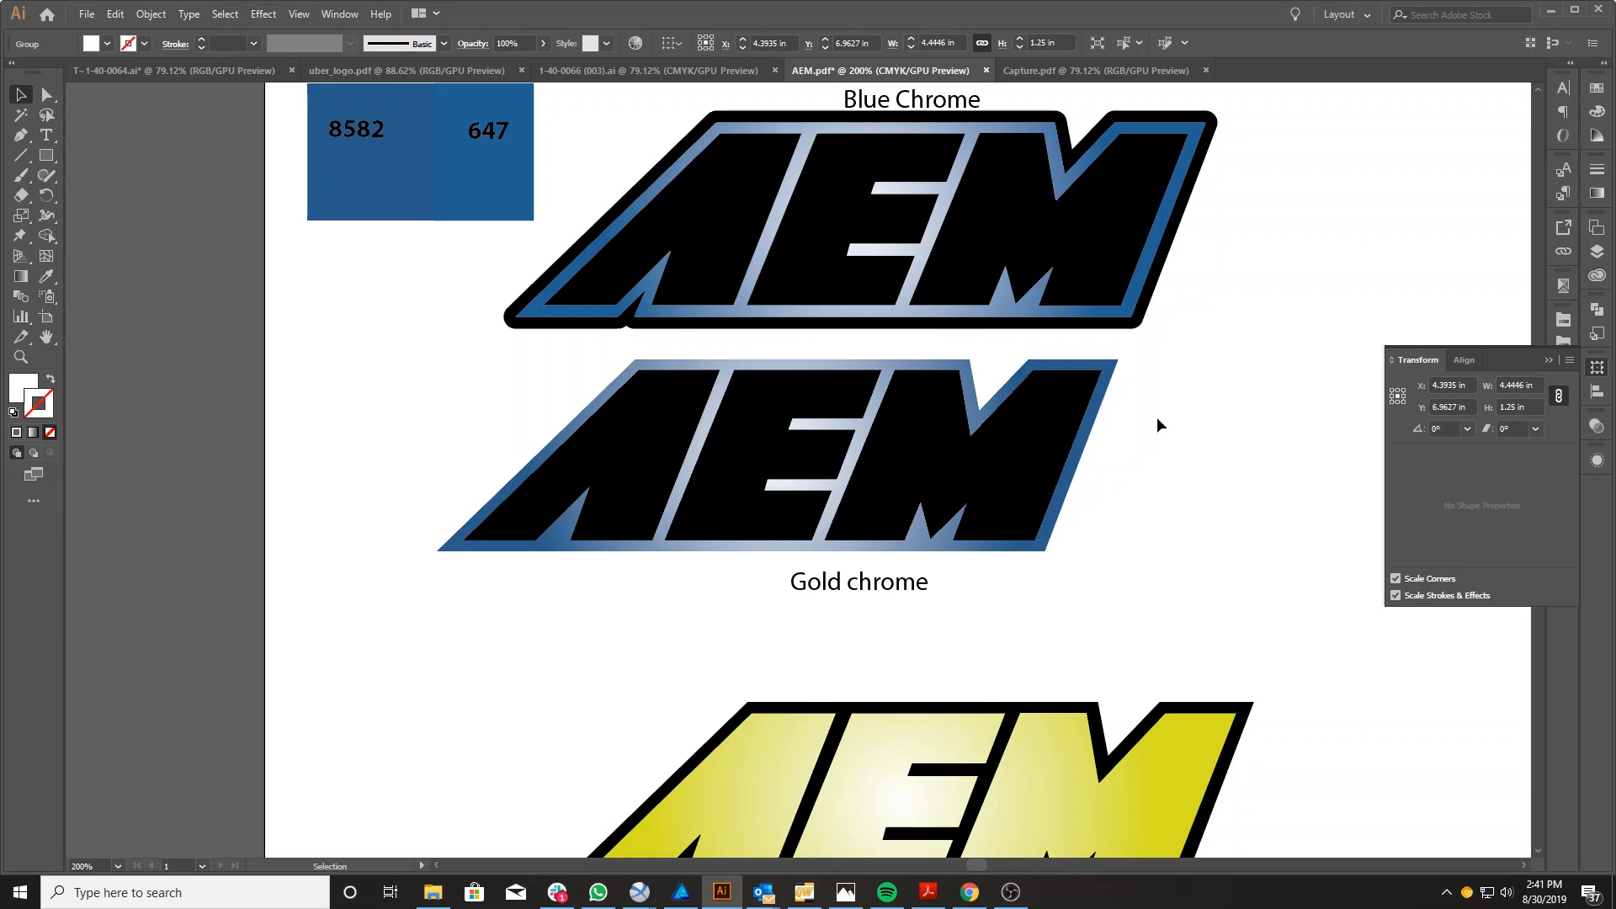
mouse_move(1549, 433)
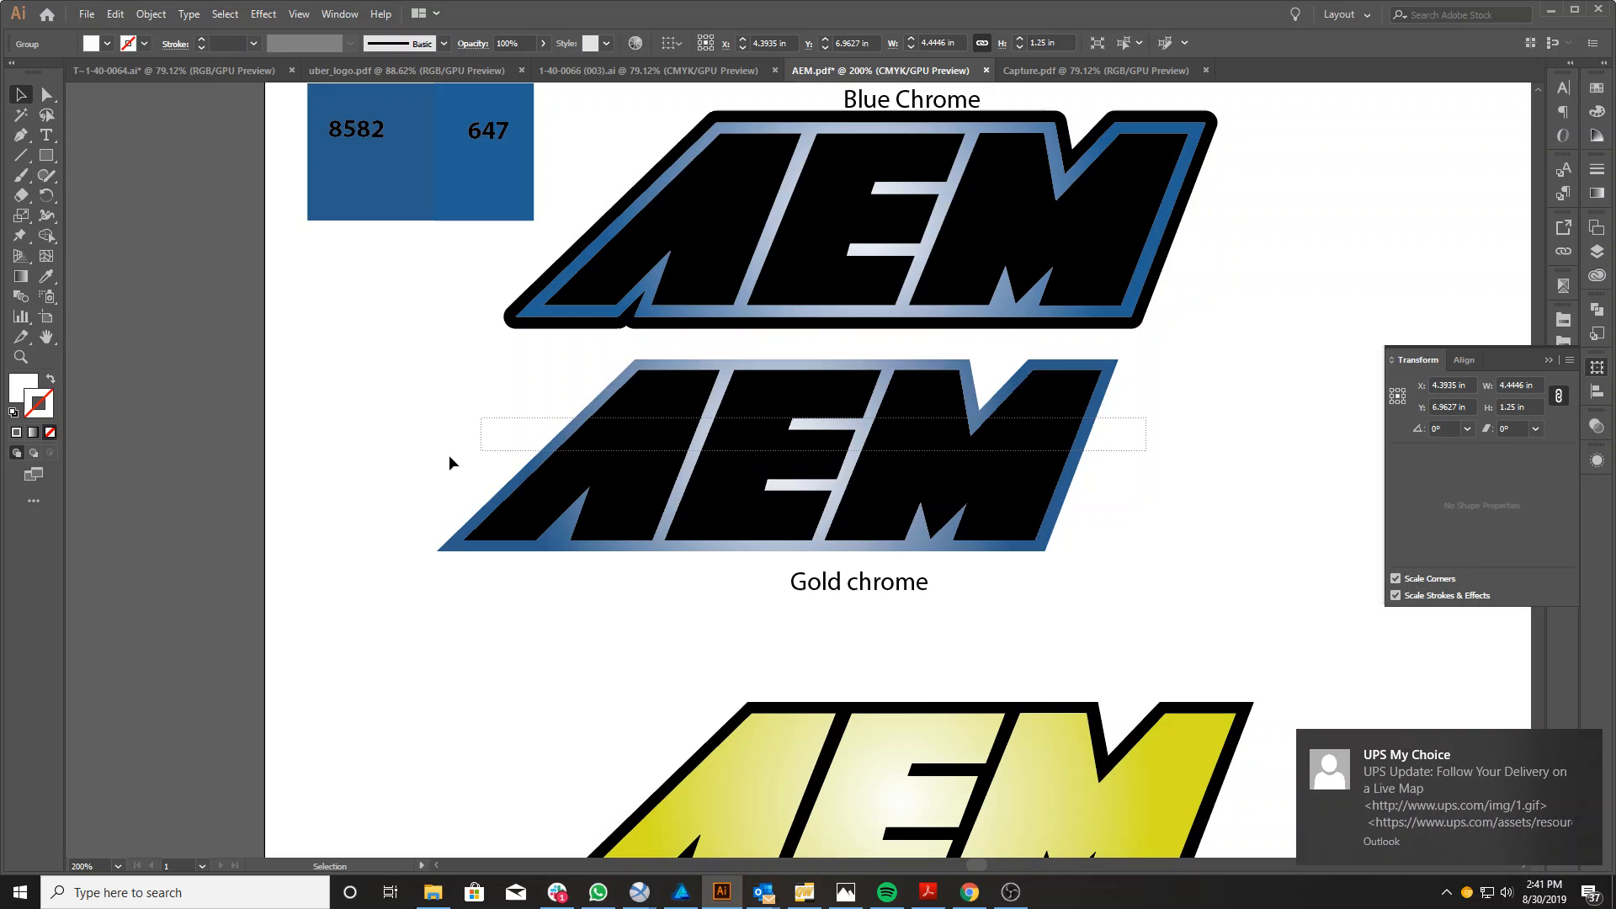
Resize the lower blue chrome logo to 4 in wide with proportions unconstrained, keeping 1.25 in height.
left_click(773, 452)
type("4")
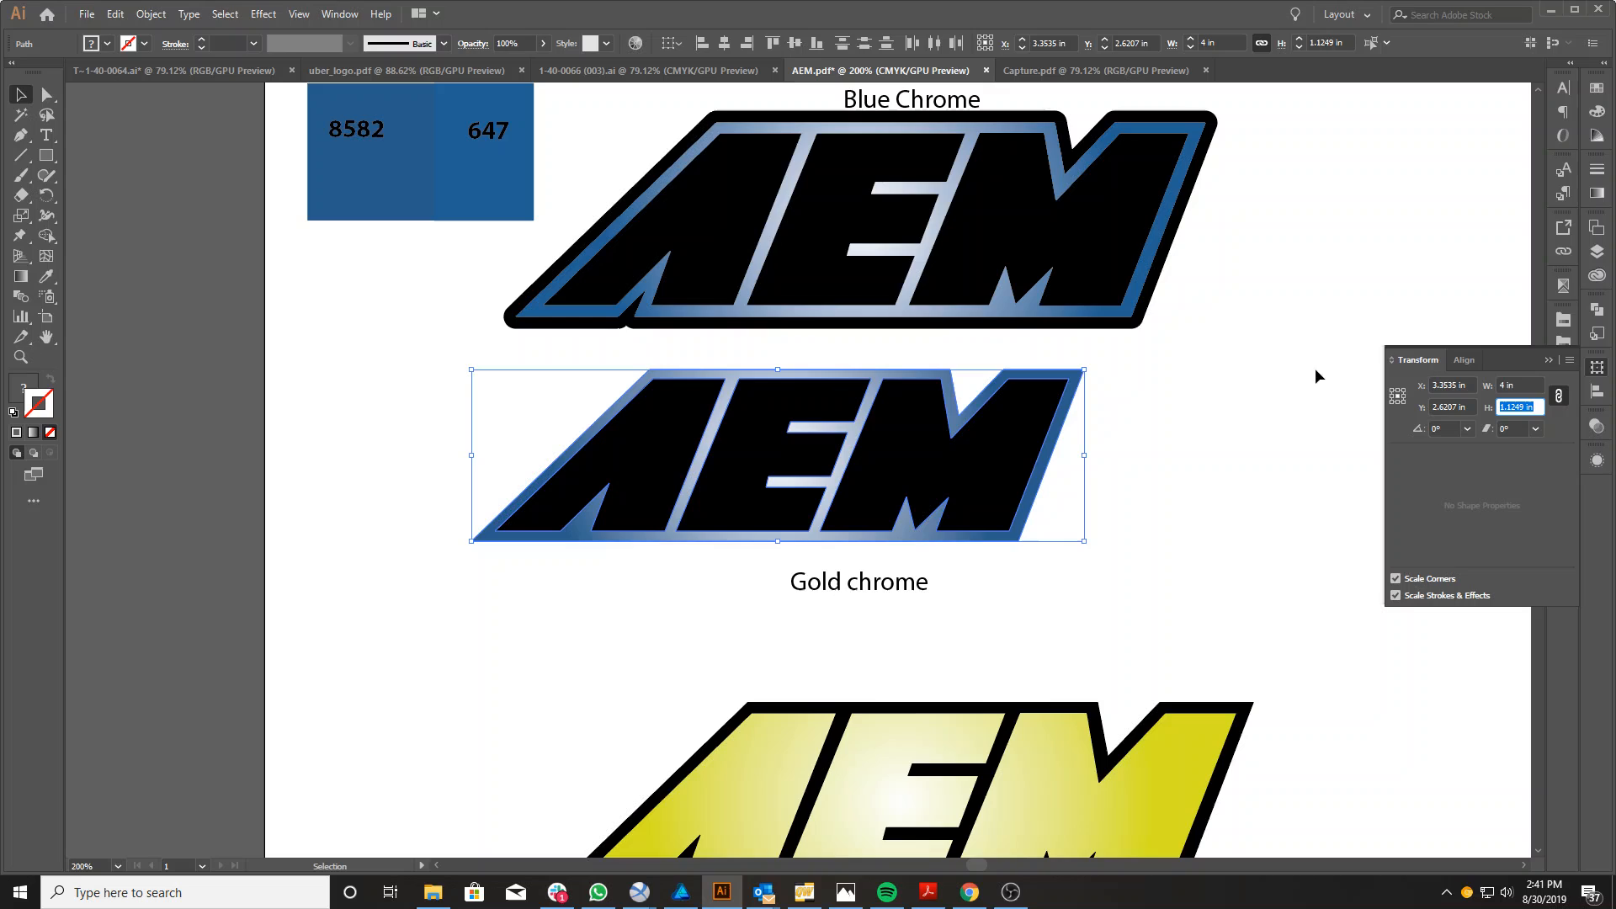
mouse_move(1550, 412)
type("1.25")
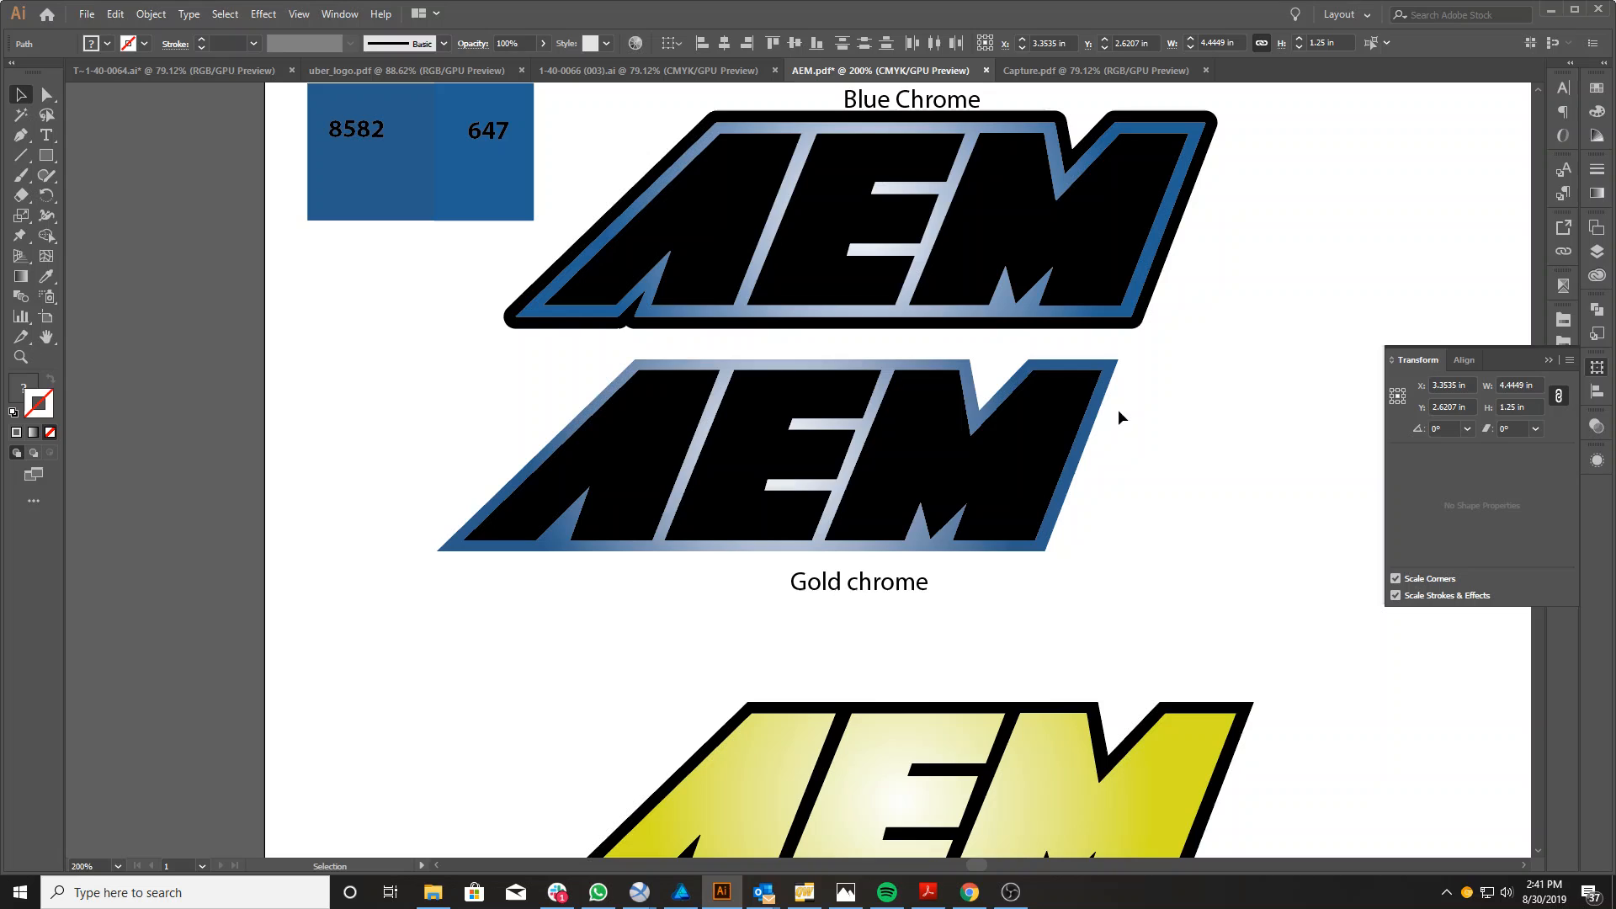
left_click(772, 453)
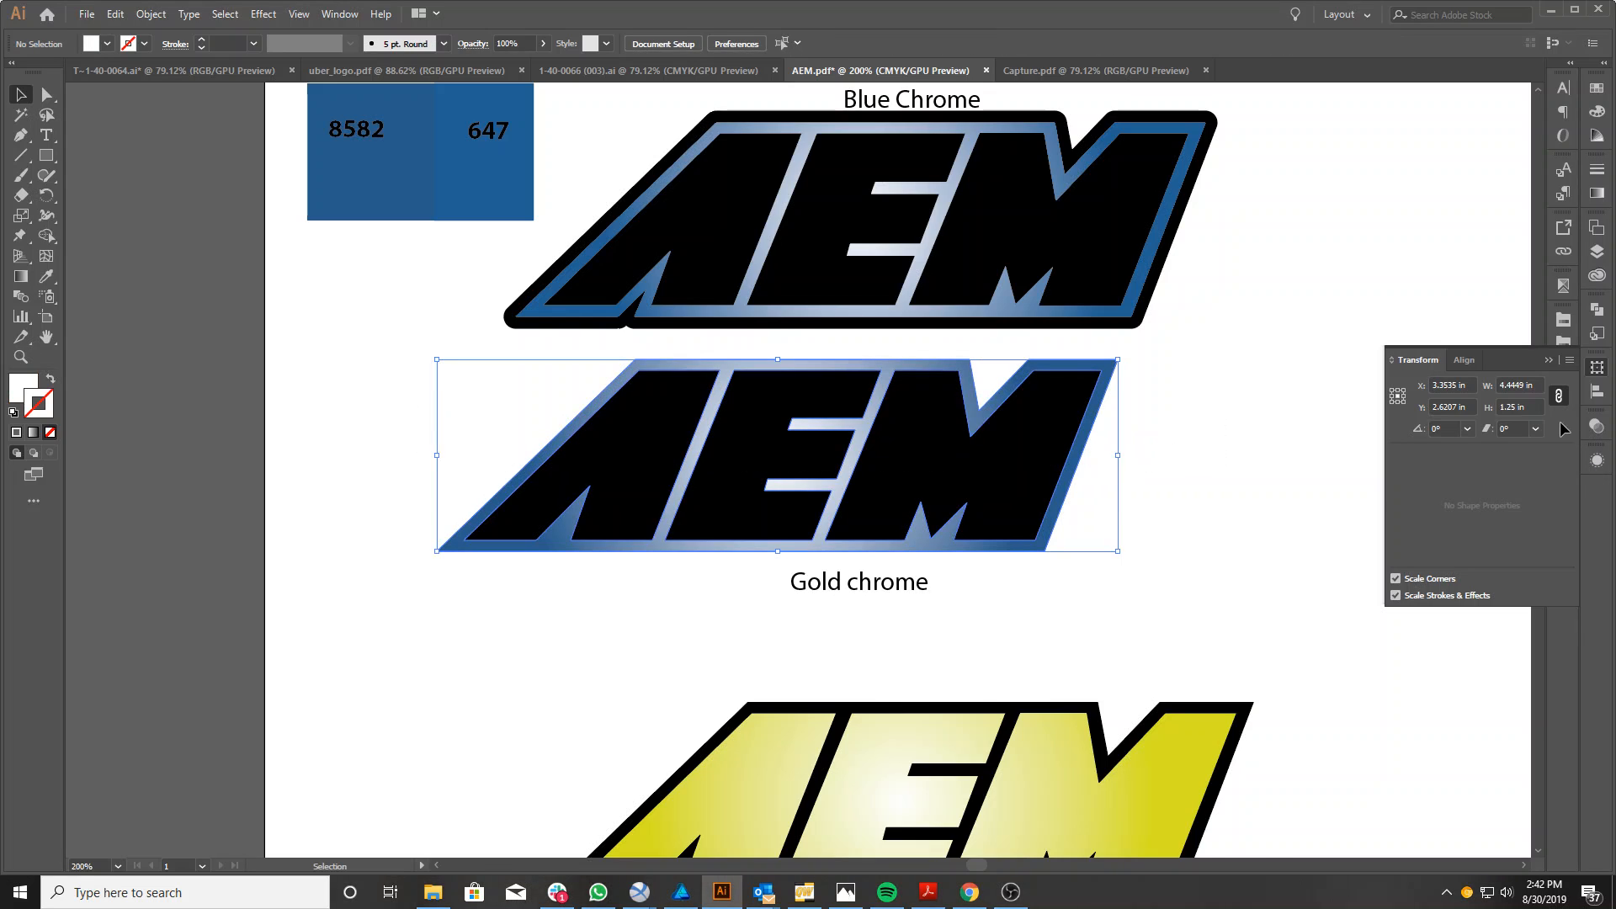
left_click(1515, 406)
type("4")
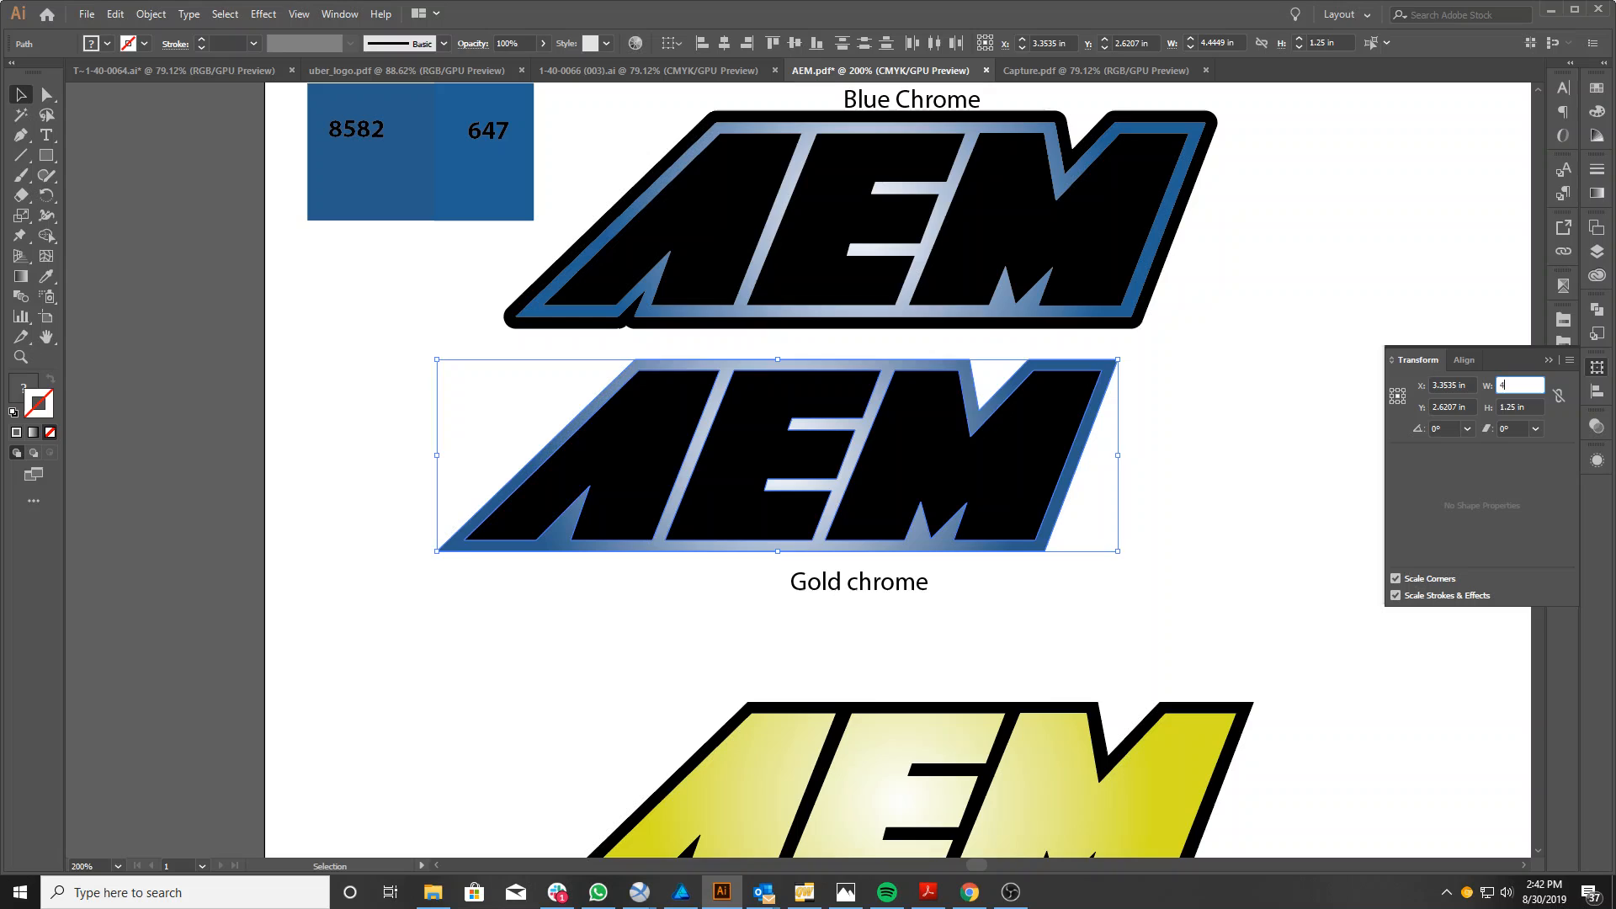
key("Tab")
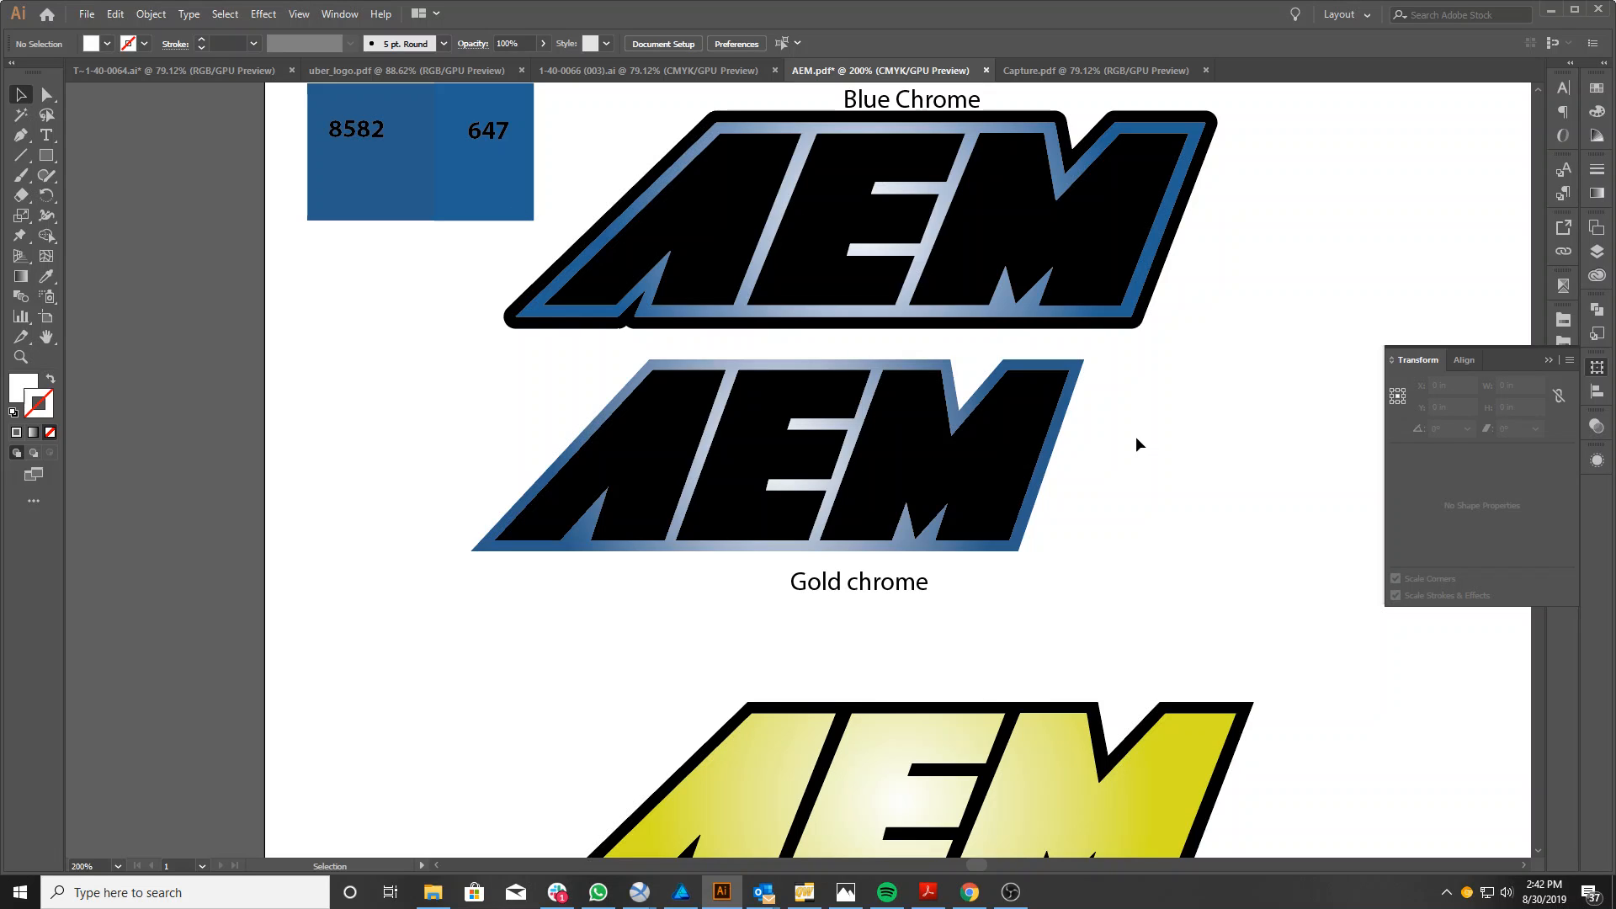
left_click(772, 453)
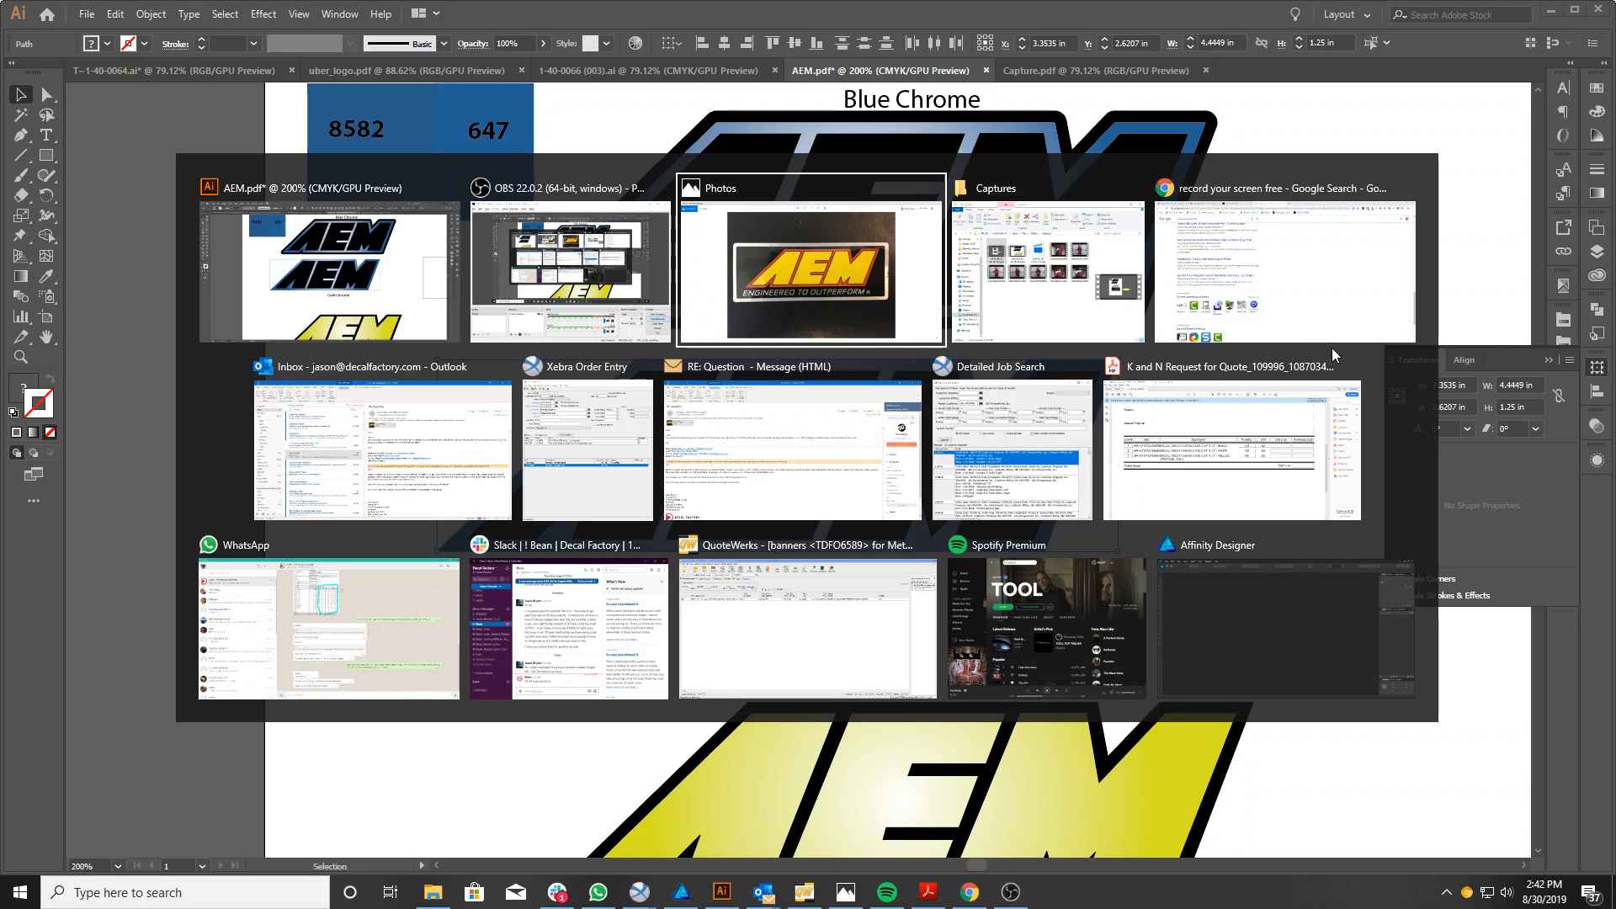
Switch to the Photos window showing the original AEM decal photo IMG_7730 (002).jpg.
left_click(810, 258)
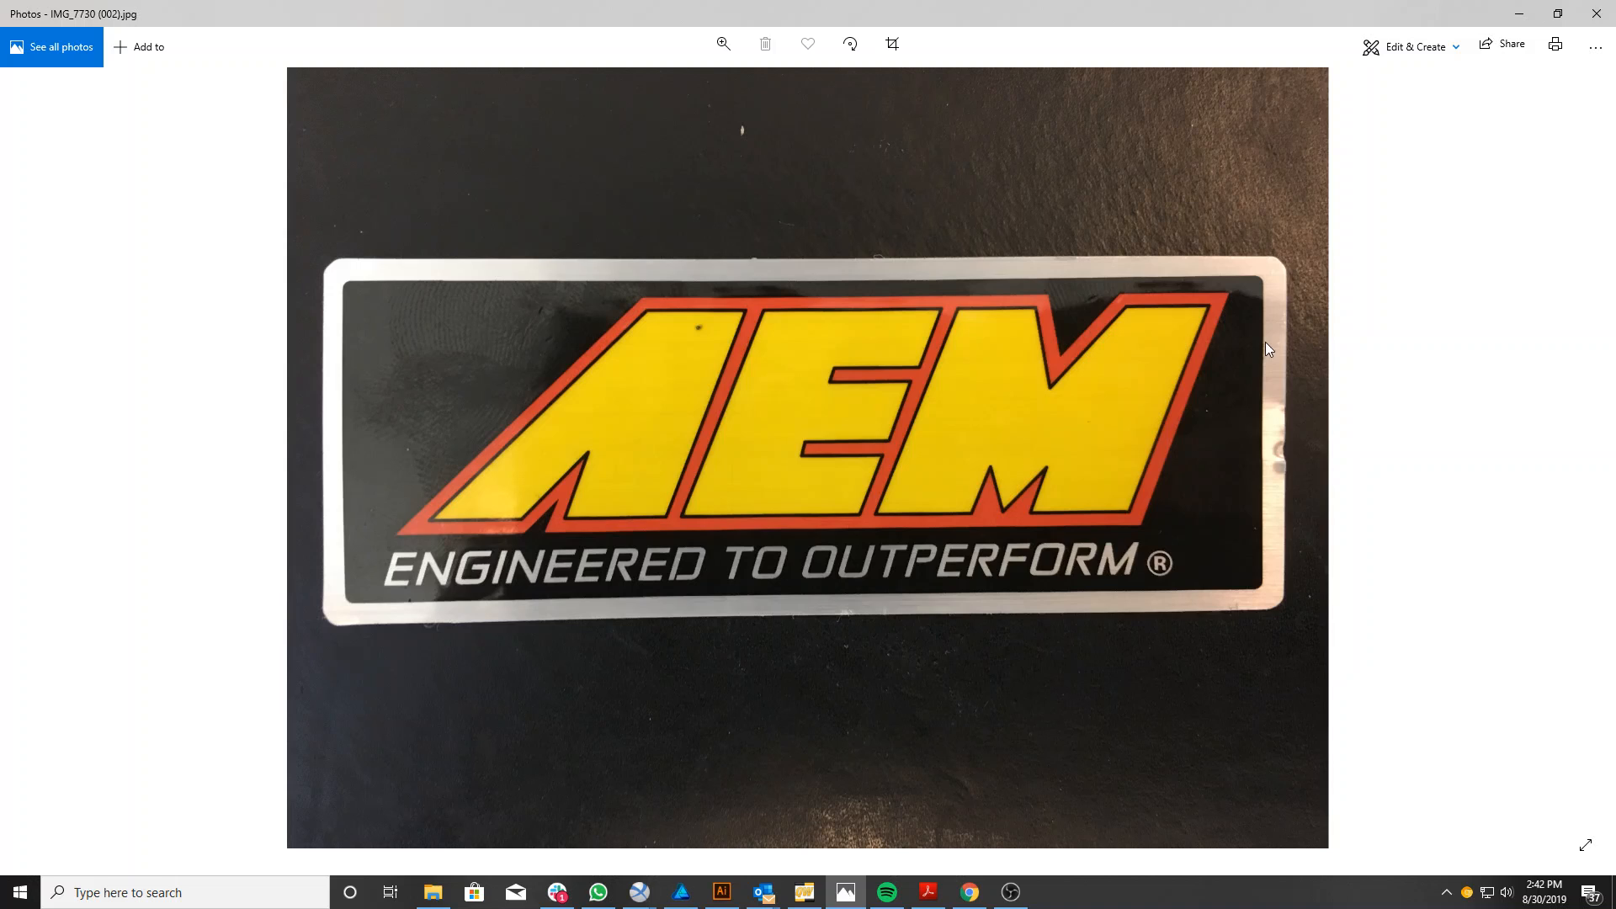
mouse_move(793, 229)
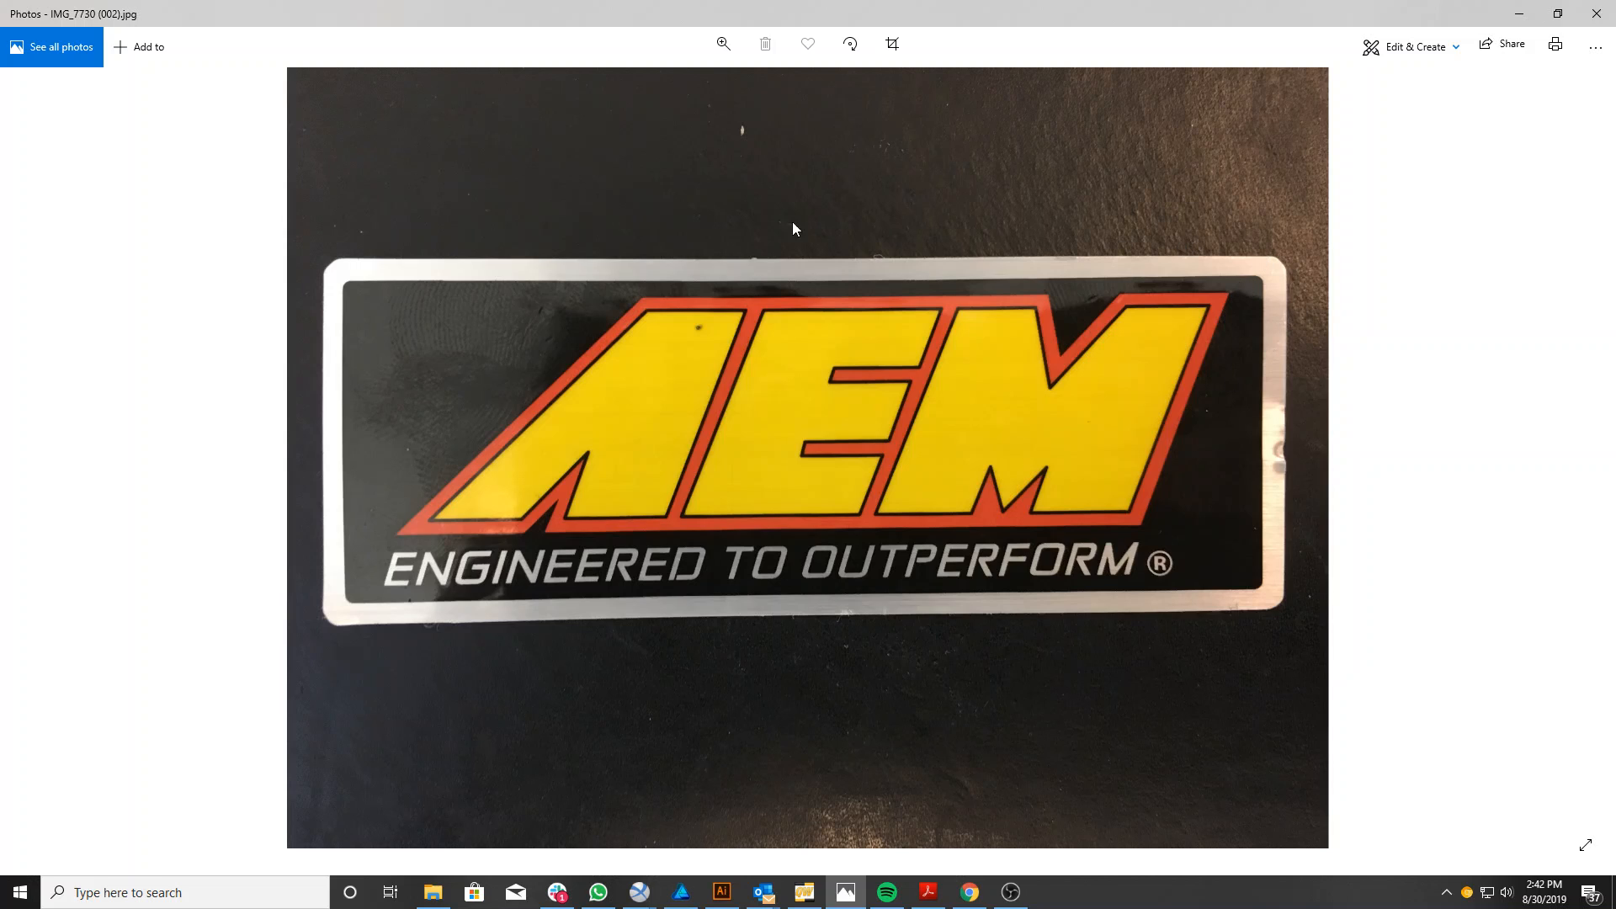
mouse_move(471, 173)
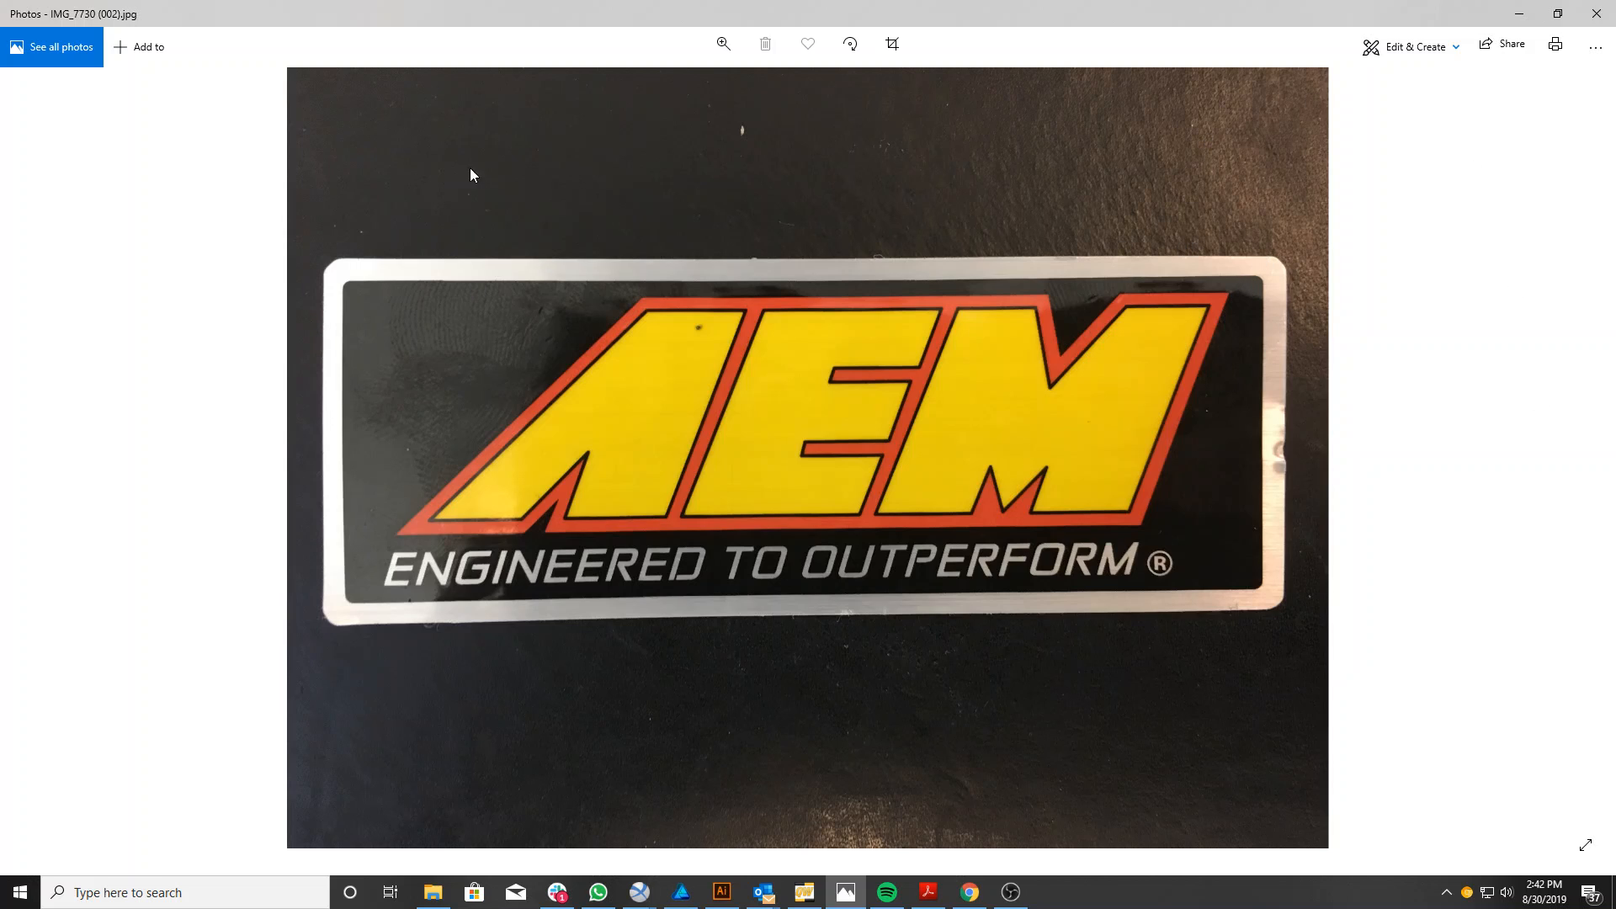
mouse_move(1316, 270)
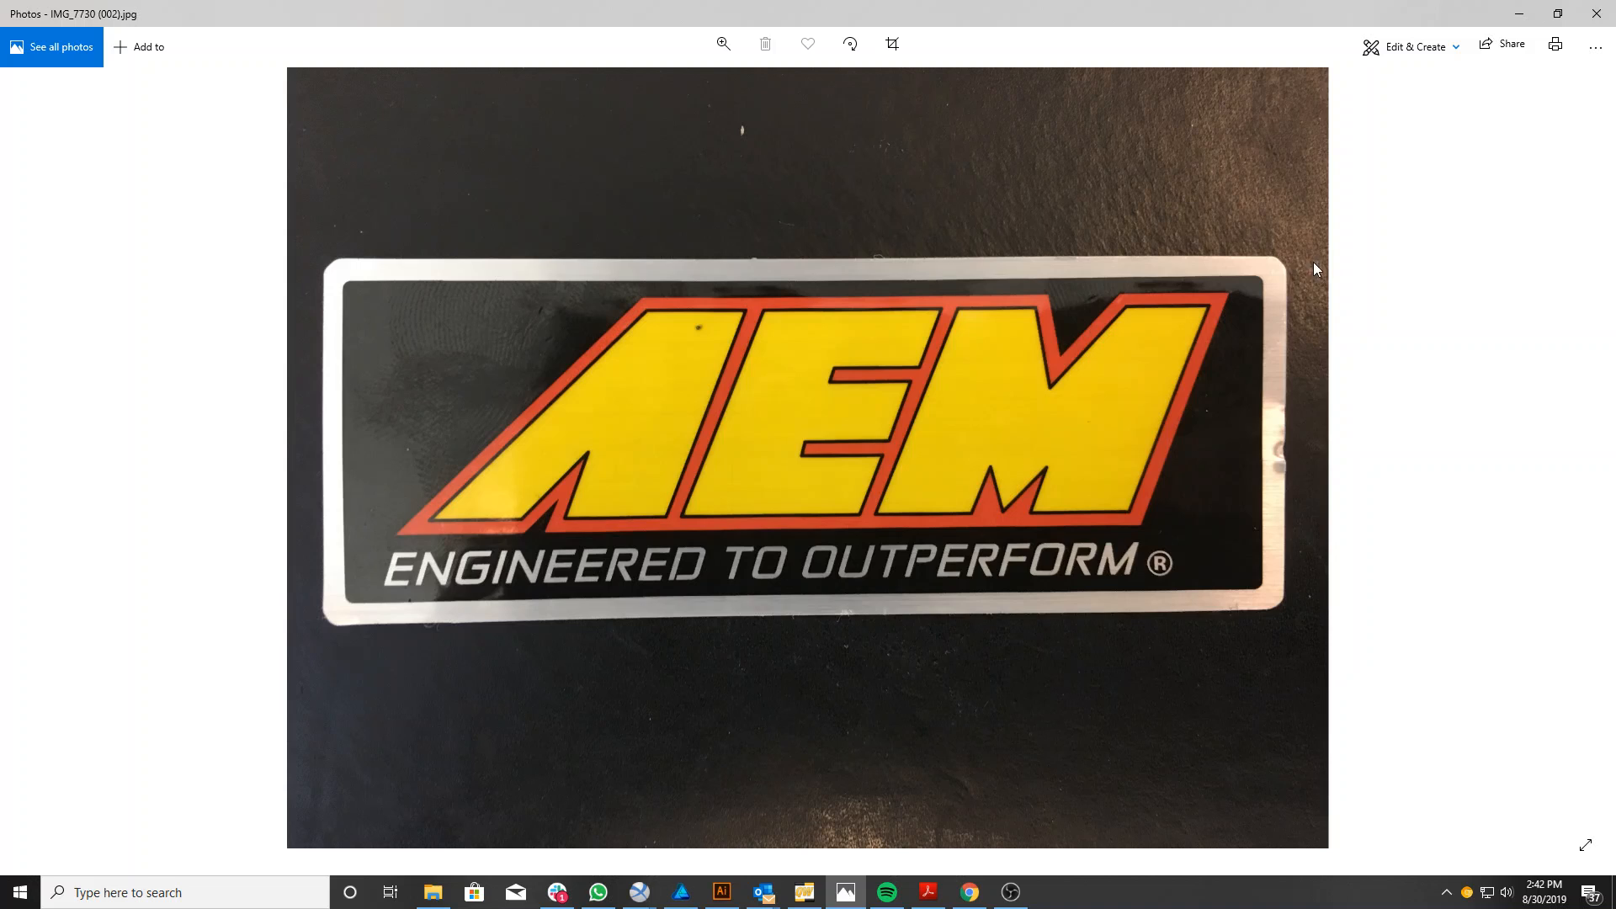
mouse_move(1219, 195)
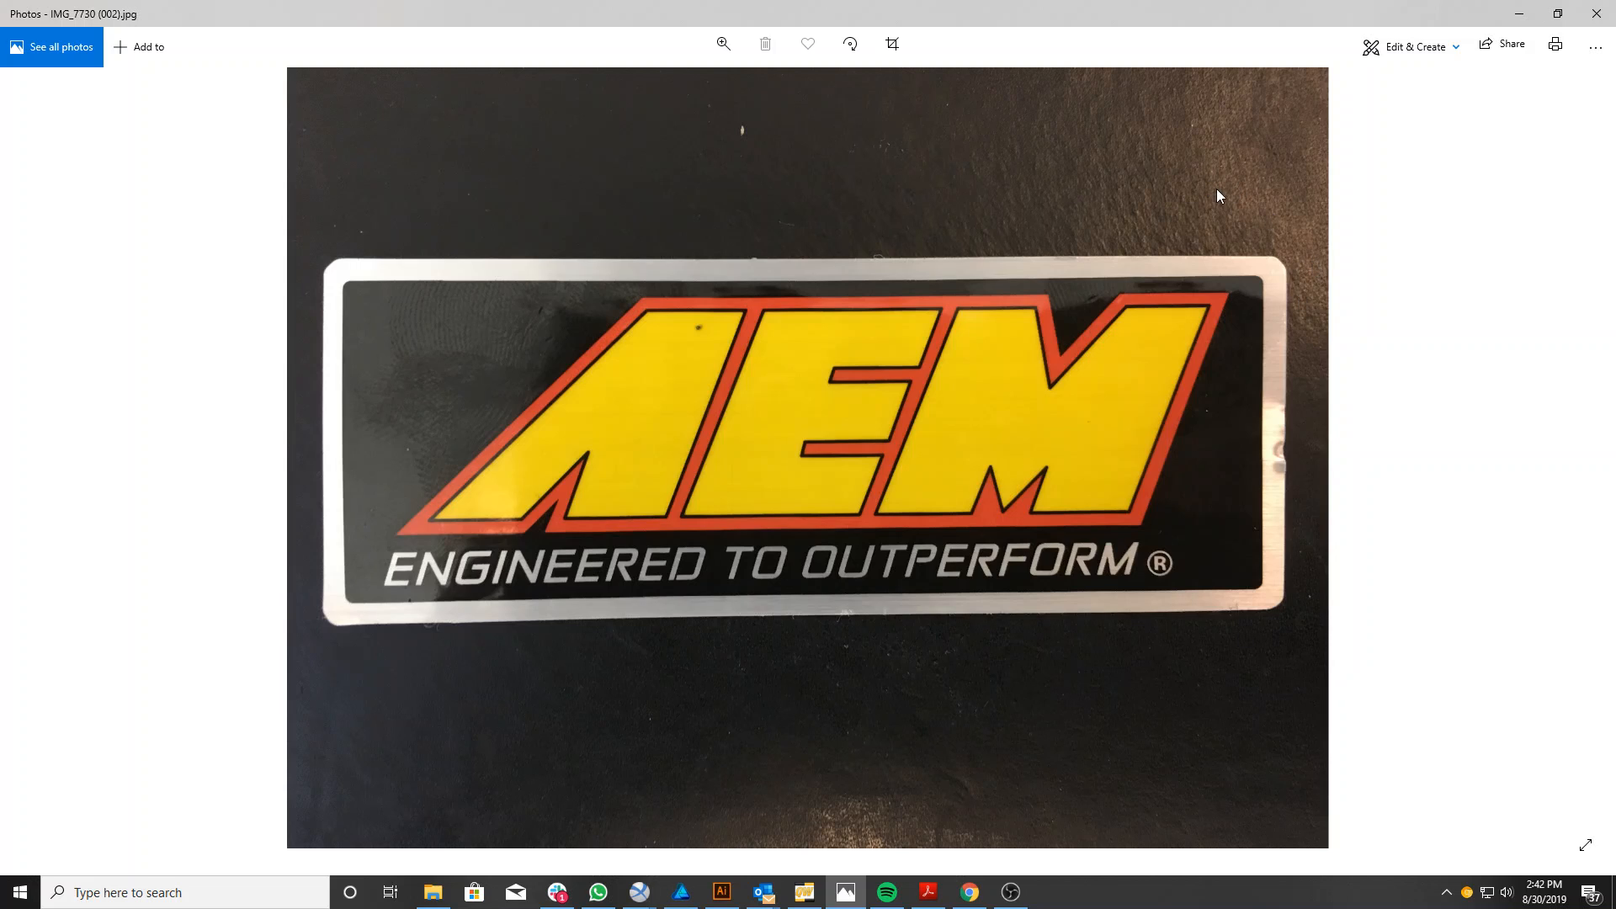
mouse_move(382, 536)
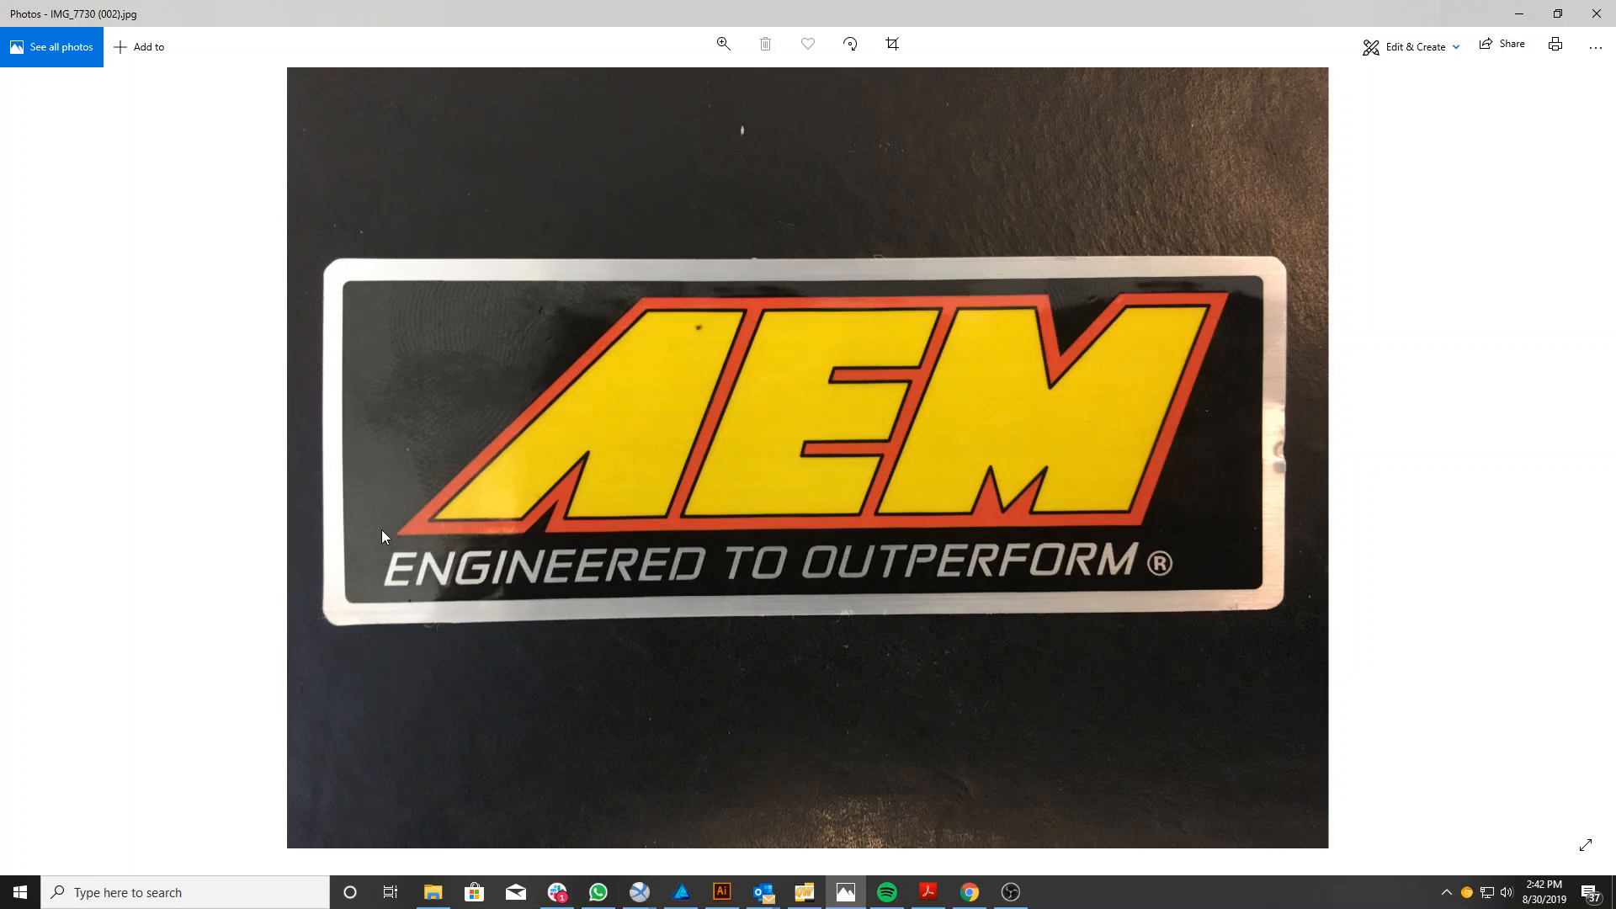
mouse_move(1272, 350)
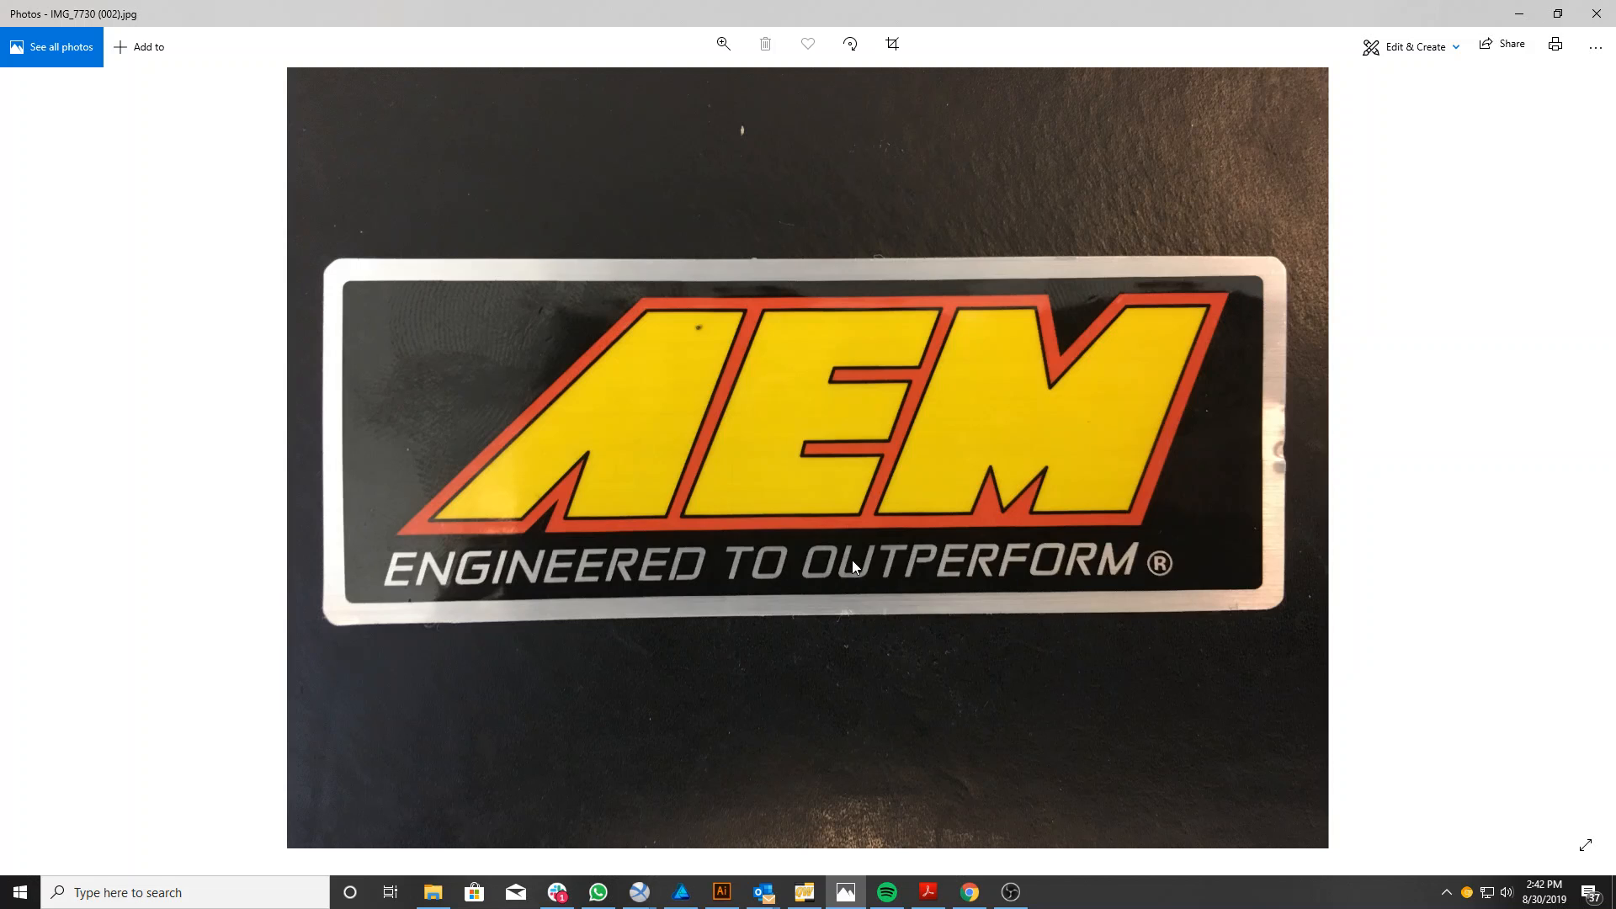
mouse_move(860, 579)
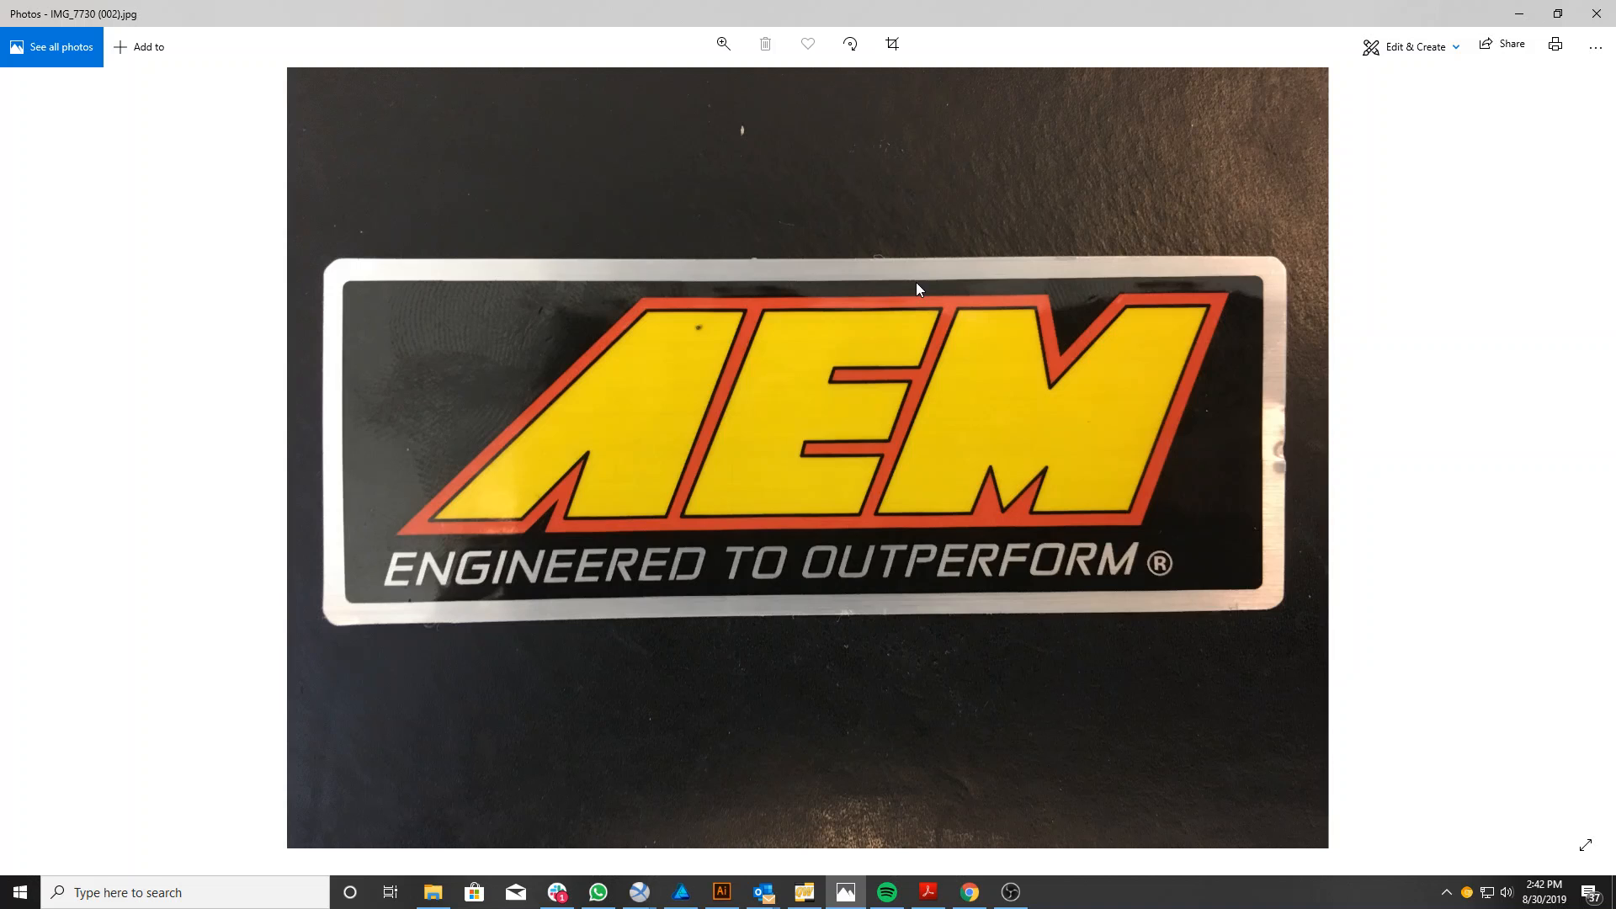
mouse_move(1255, 298)
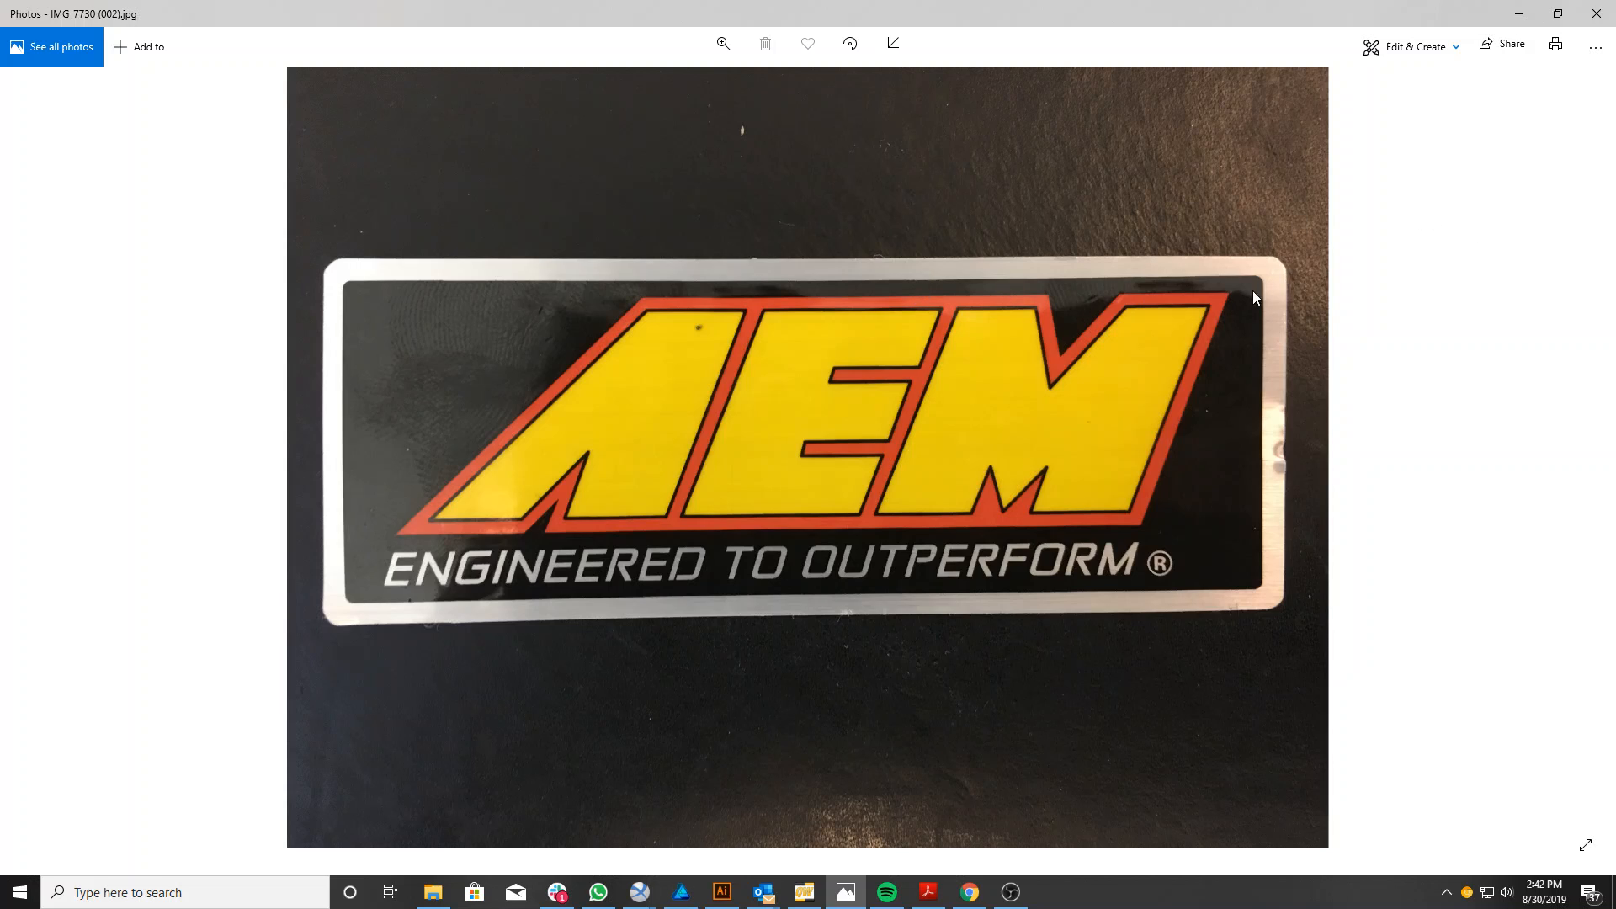
mouse_move(297, 507)
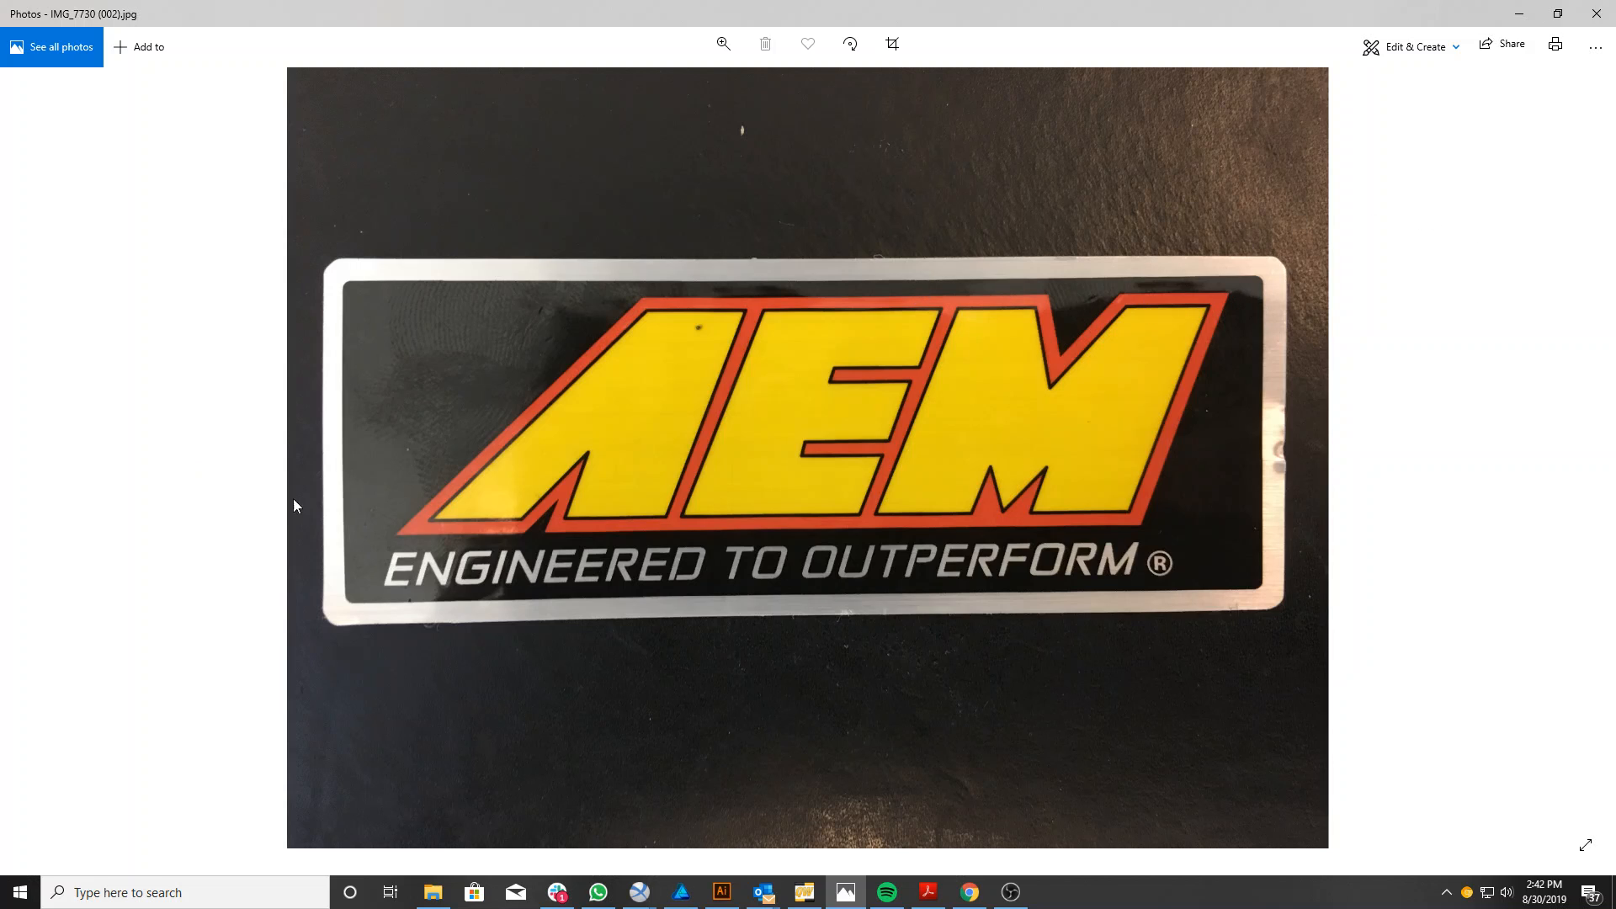
mouse_move(910, 467)
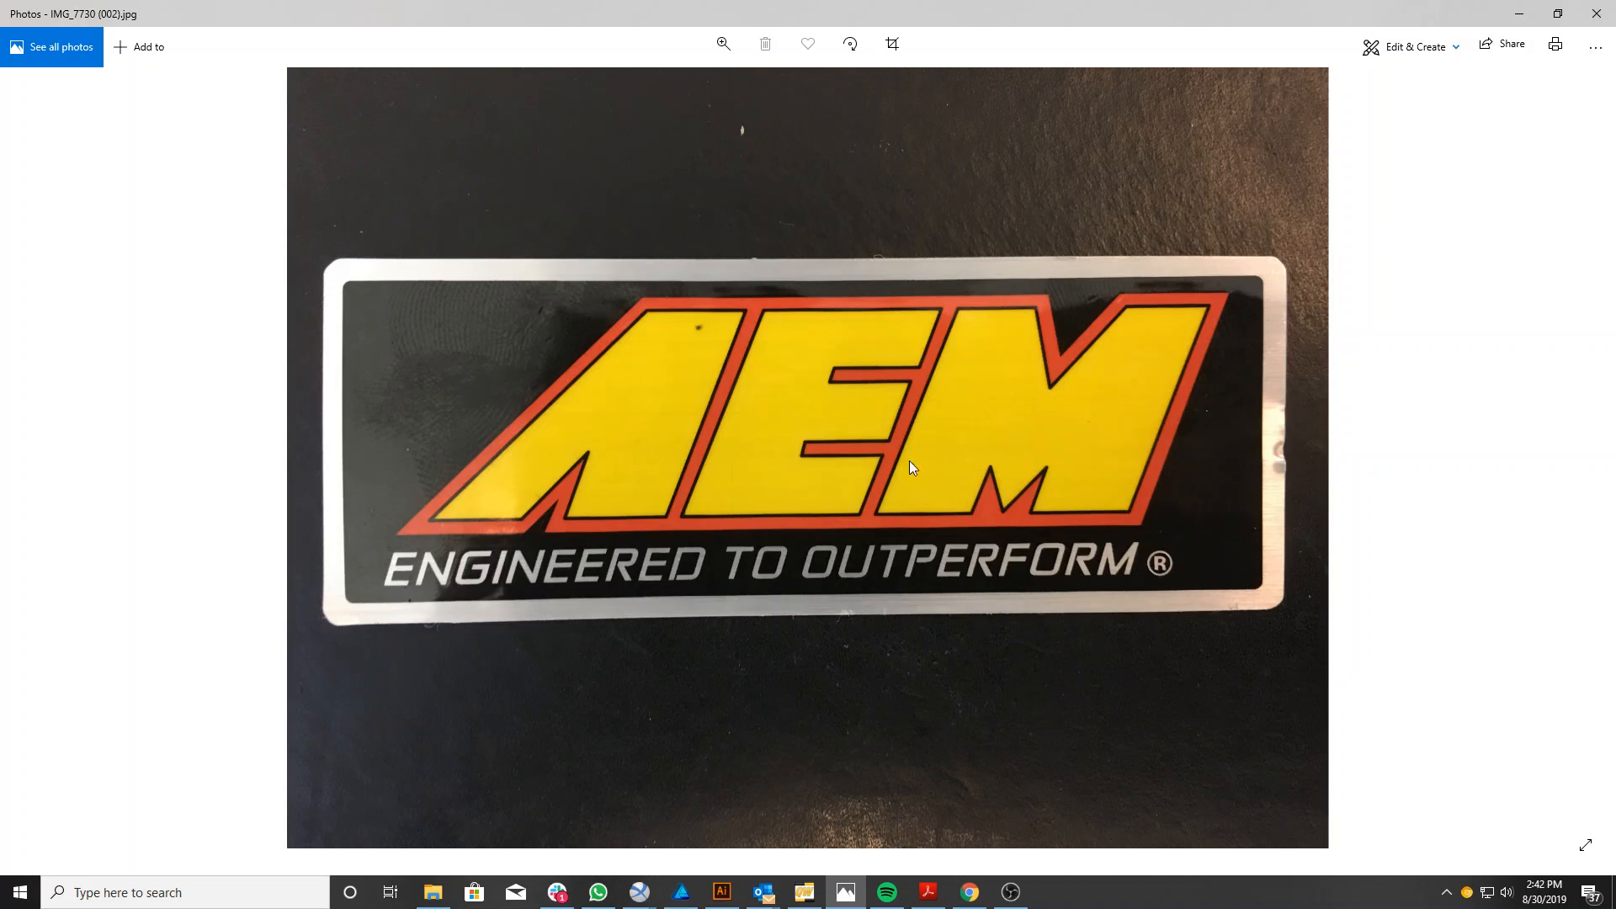
mouse_move(1234, 424)
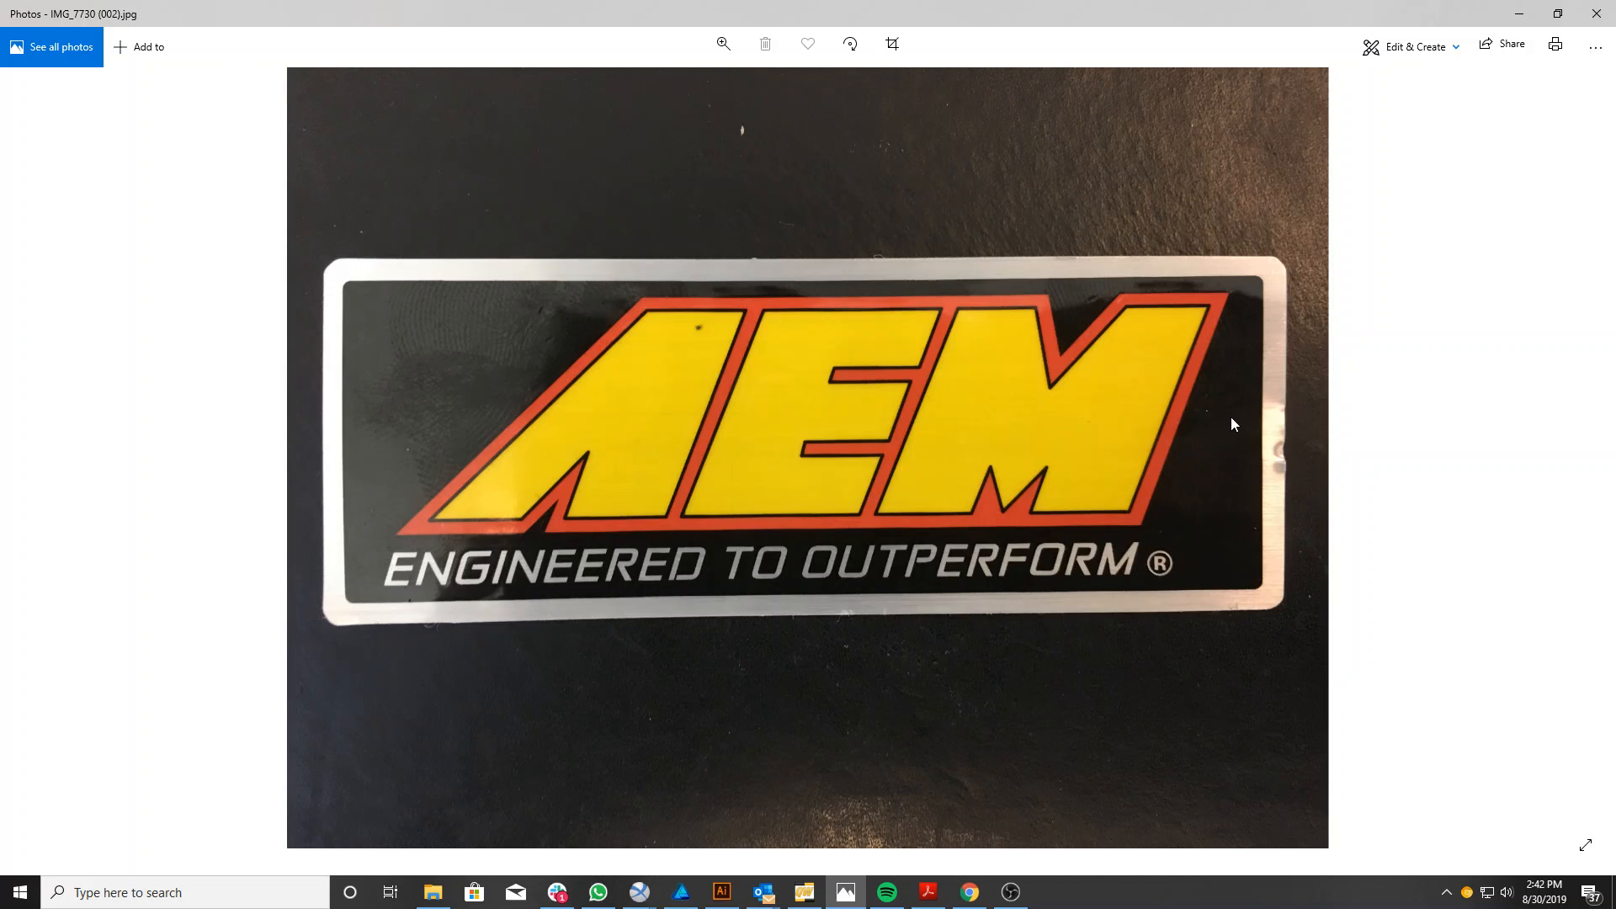
mouse_move(1333, 411)
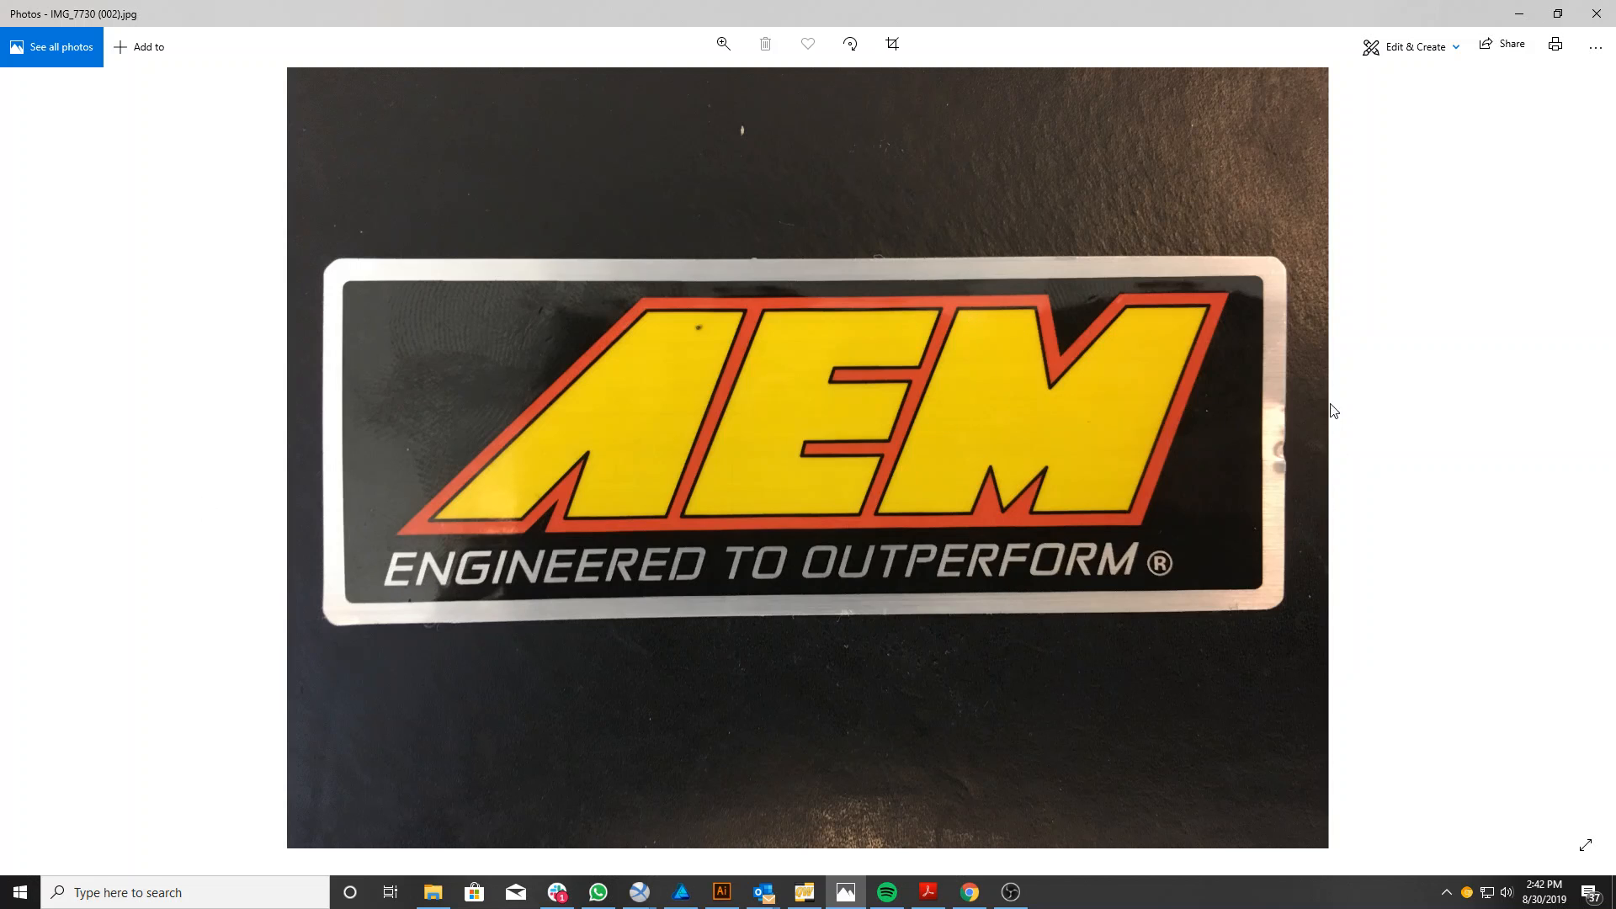
mouse_move(1341, 533)
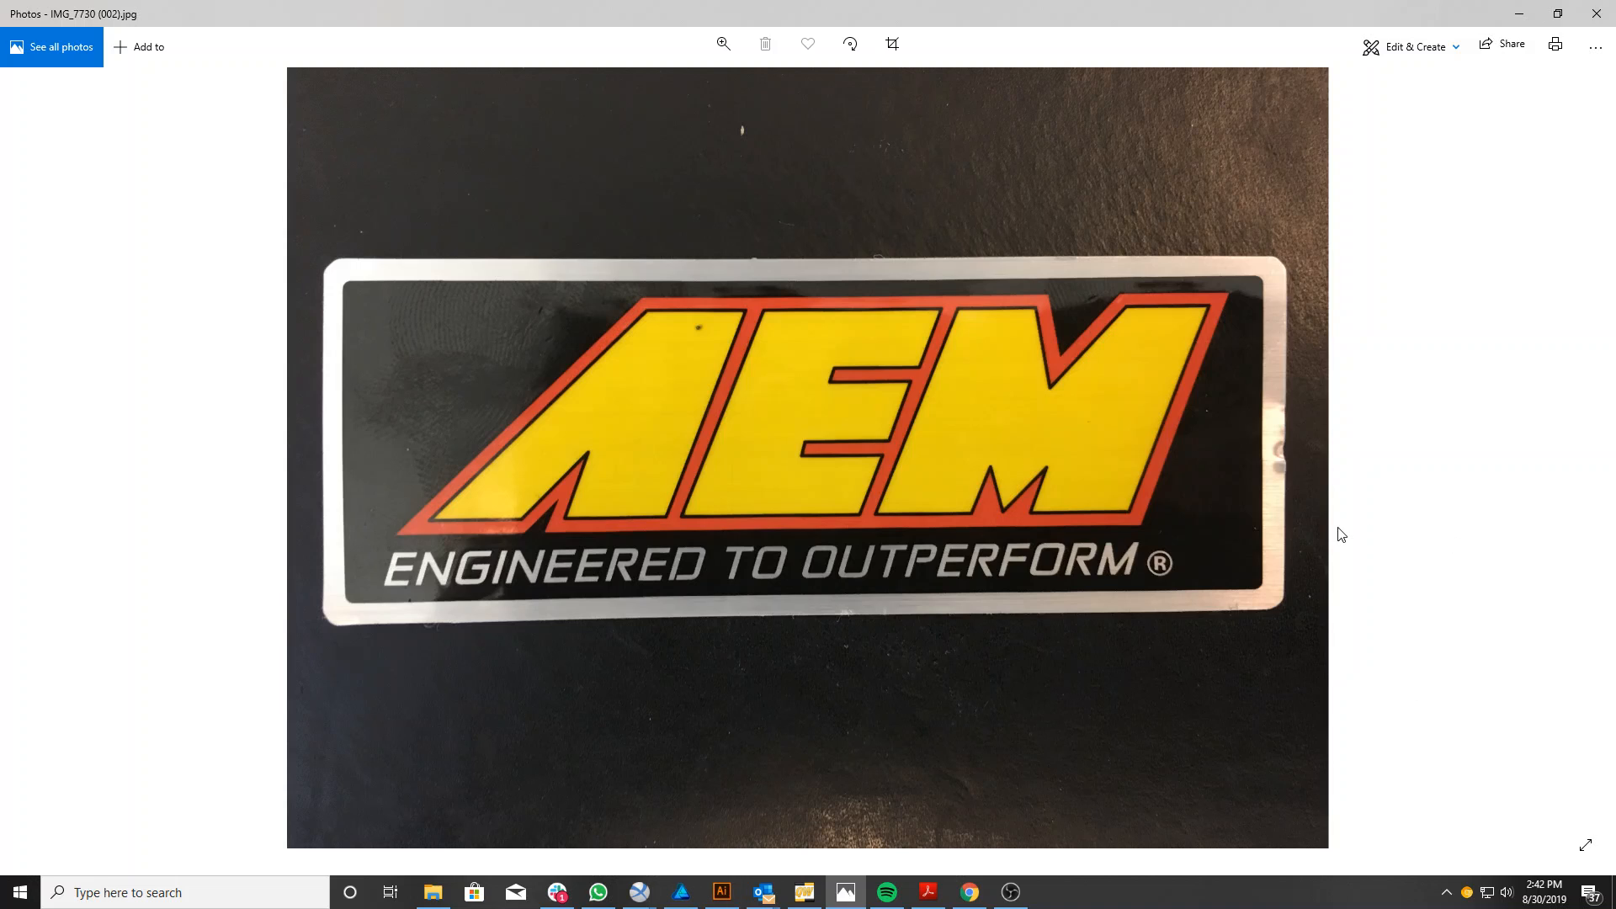
mouse_move(761, 547)
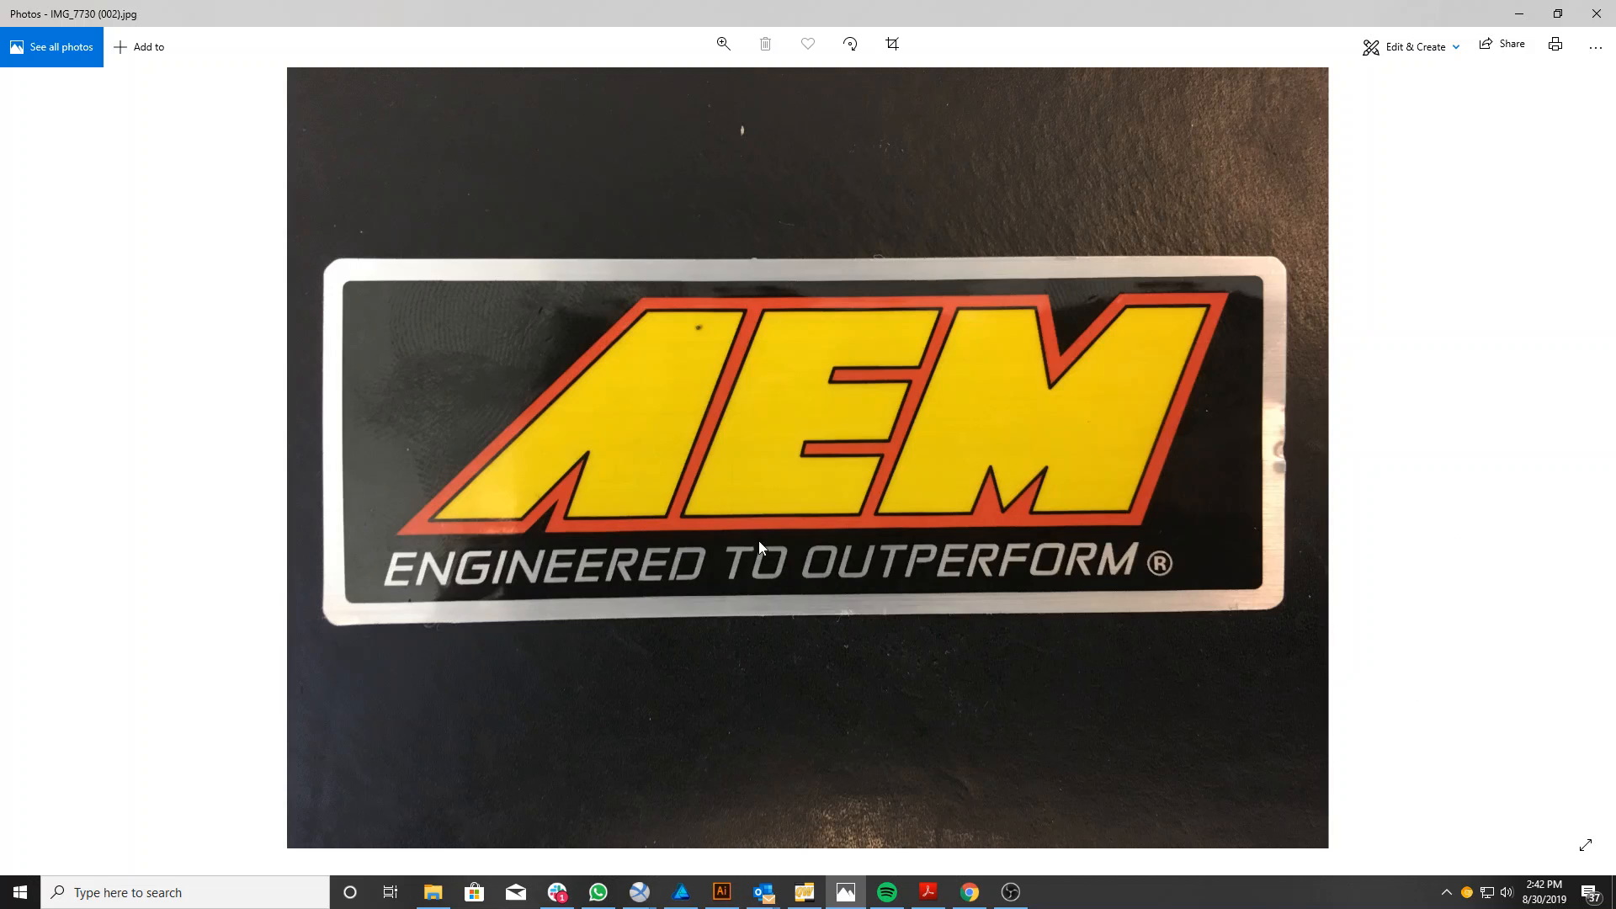
mouse_move(1156, 567)
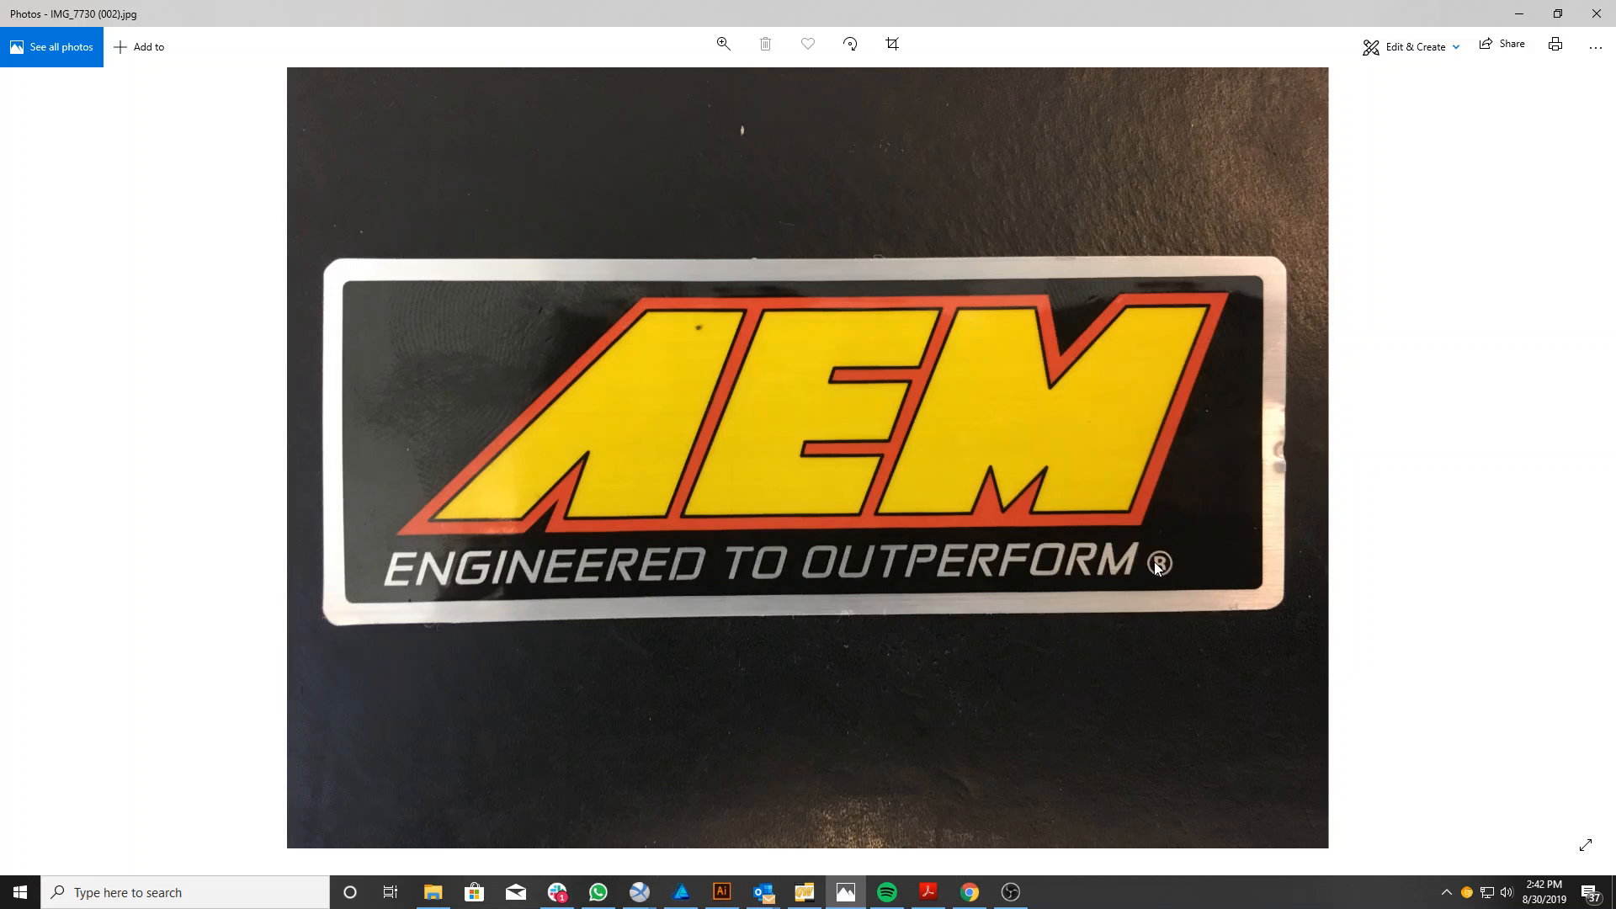
mouse_move(393, 565)
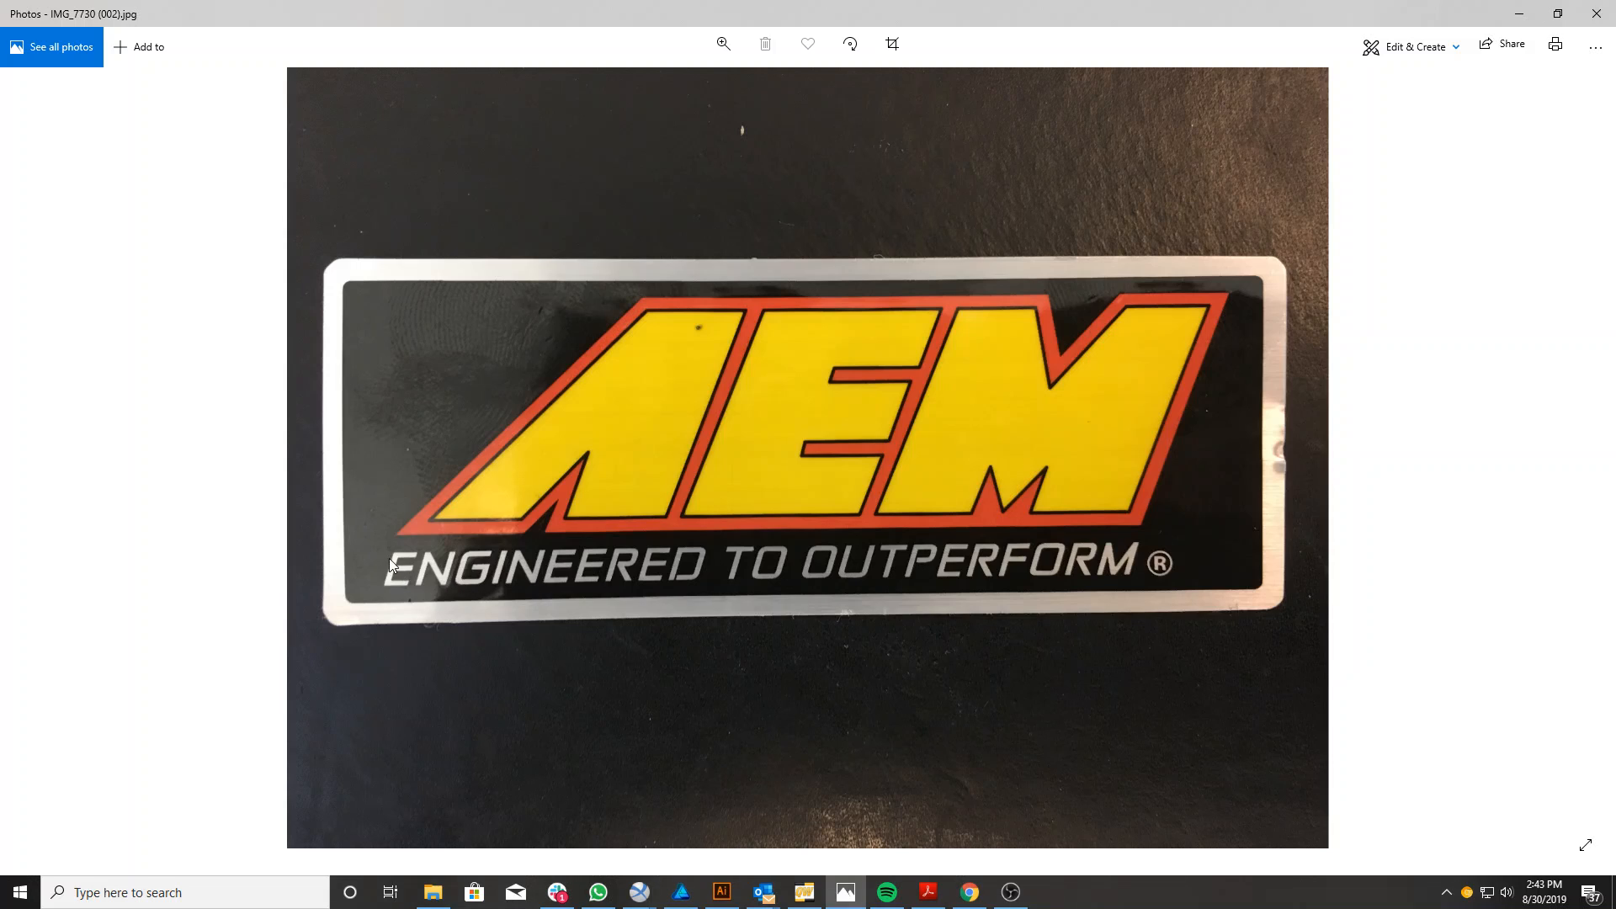
mouse_move(1242, 209)
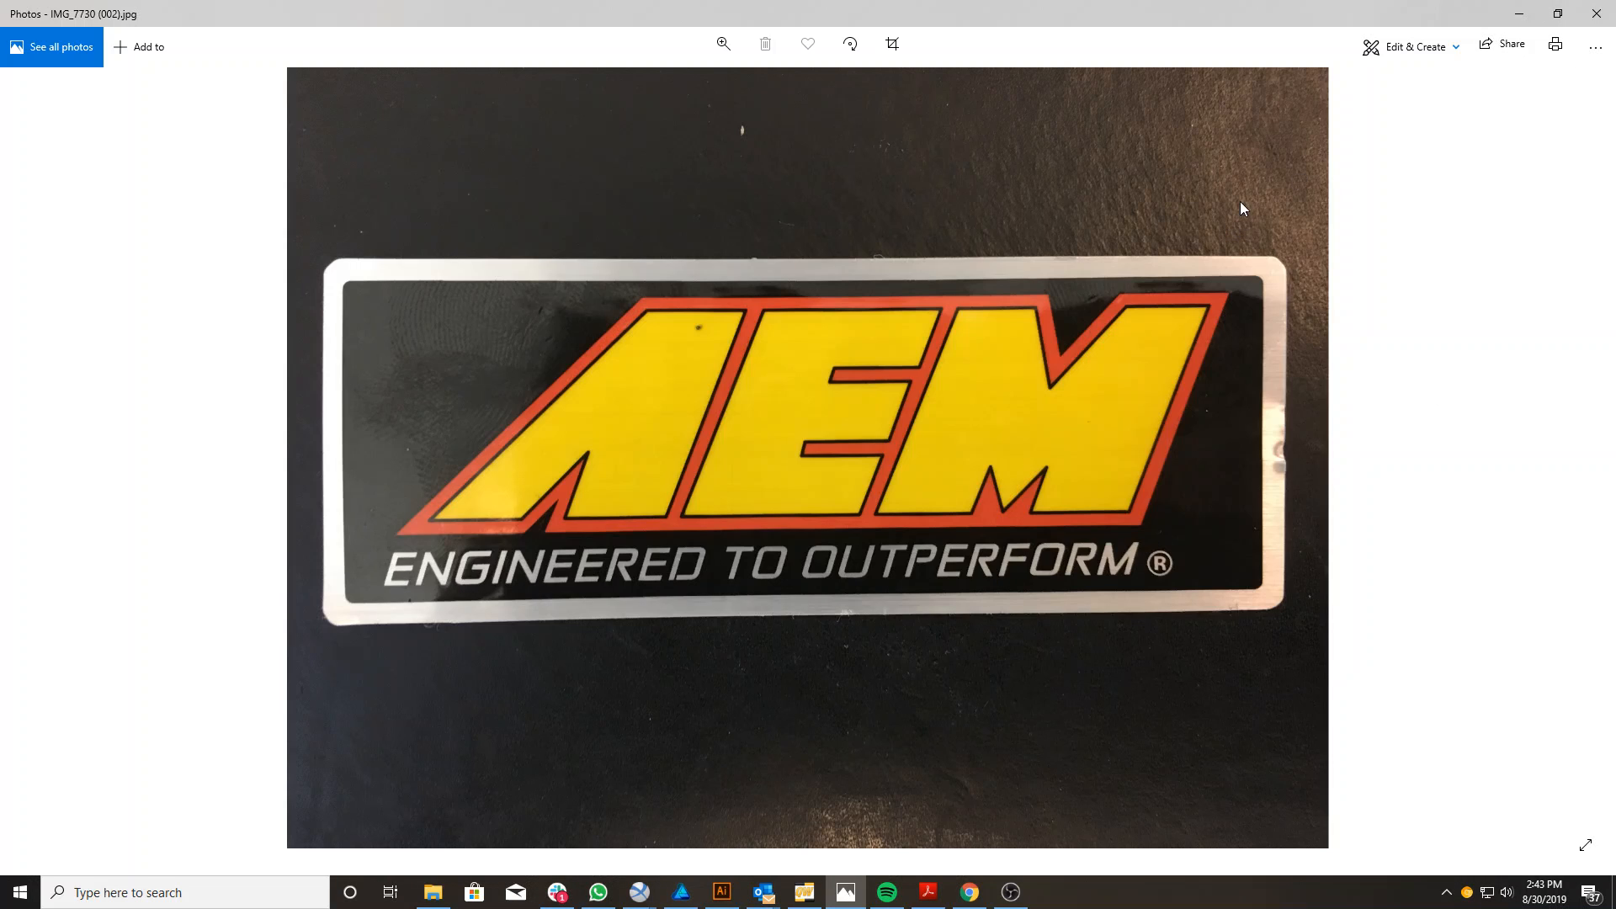
mouse_move(1247, 192)
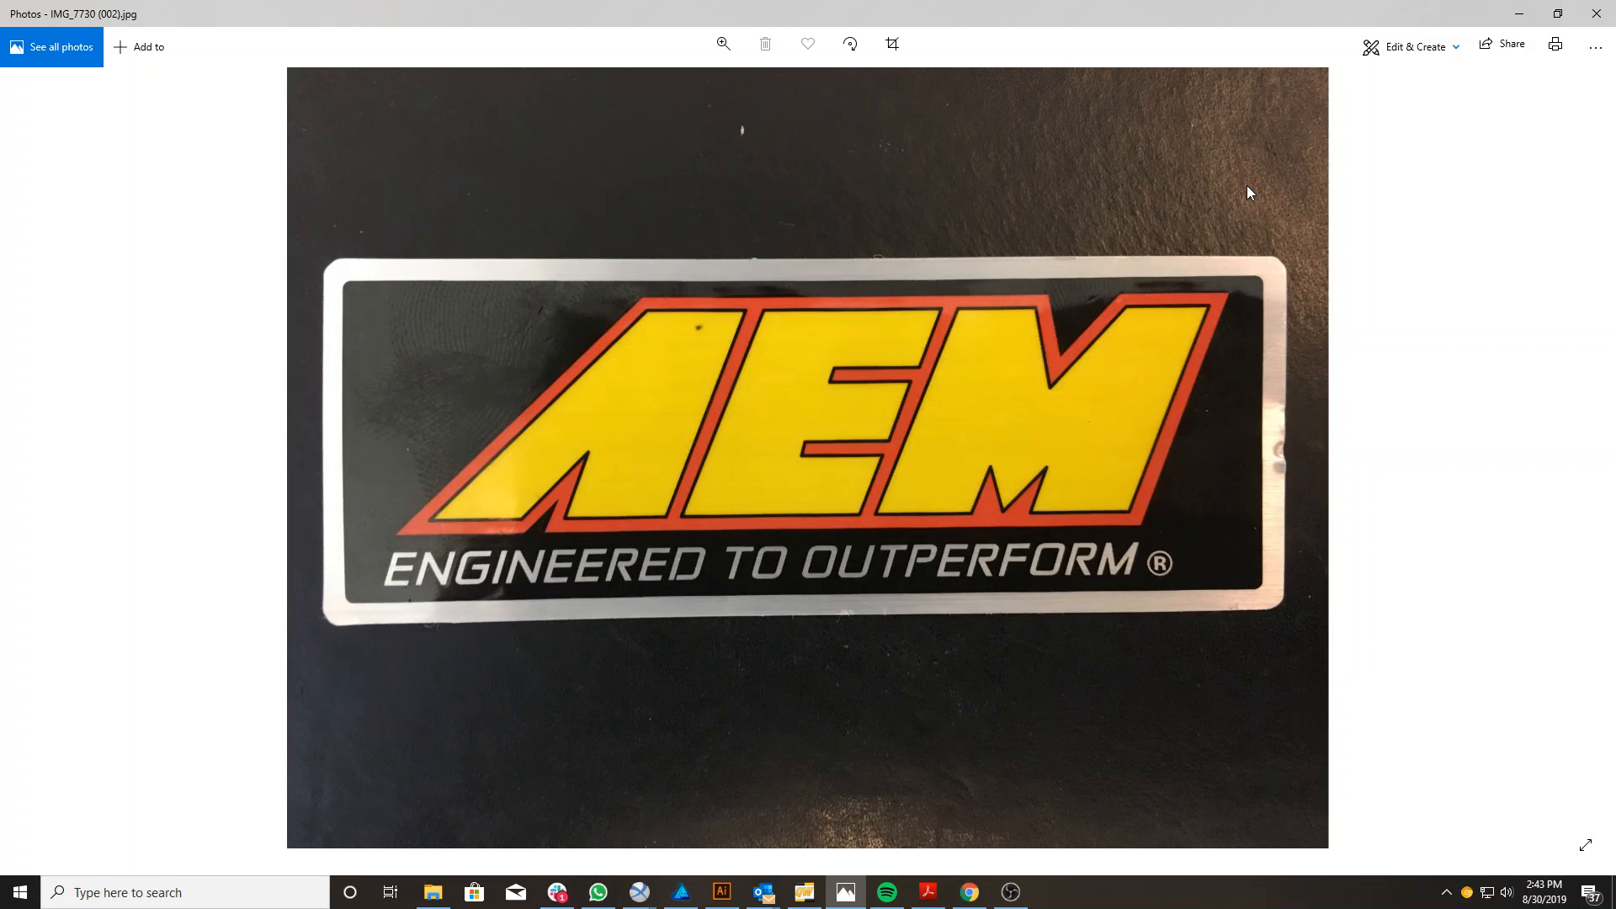
mouse_move(1599, 14)
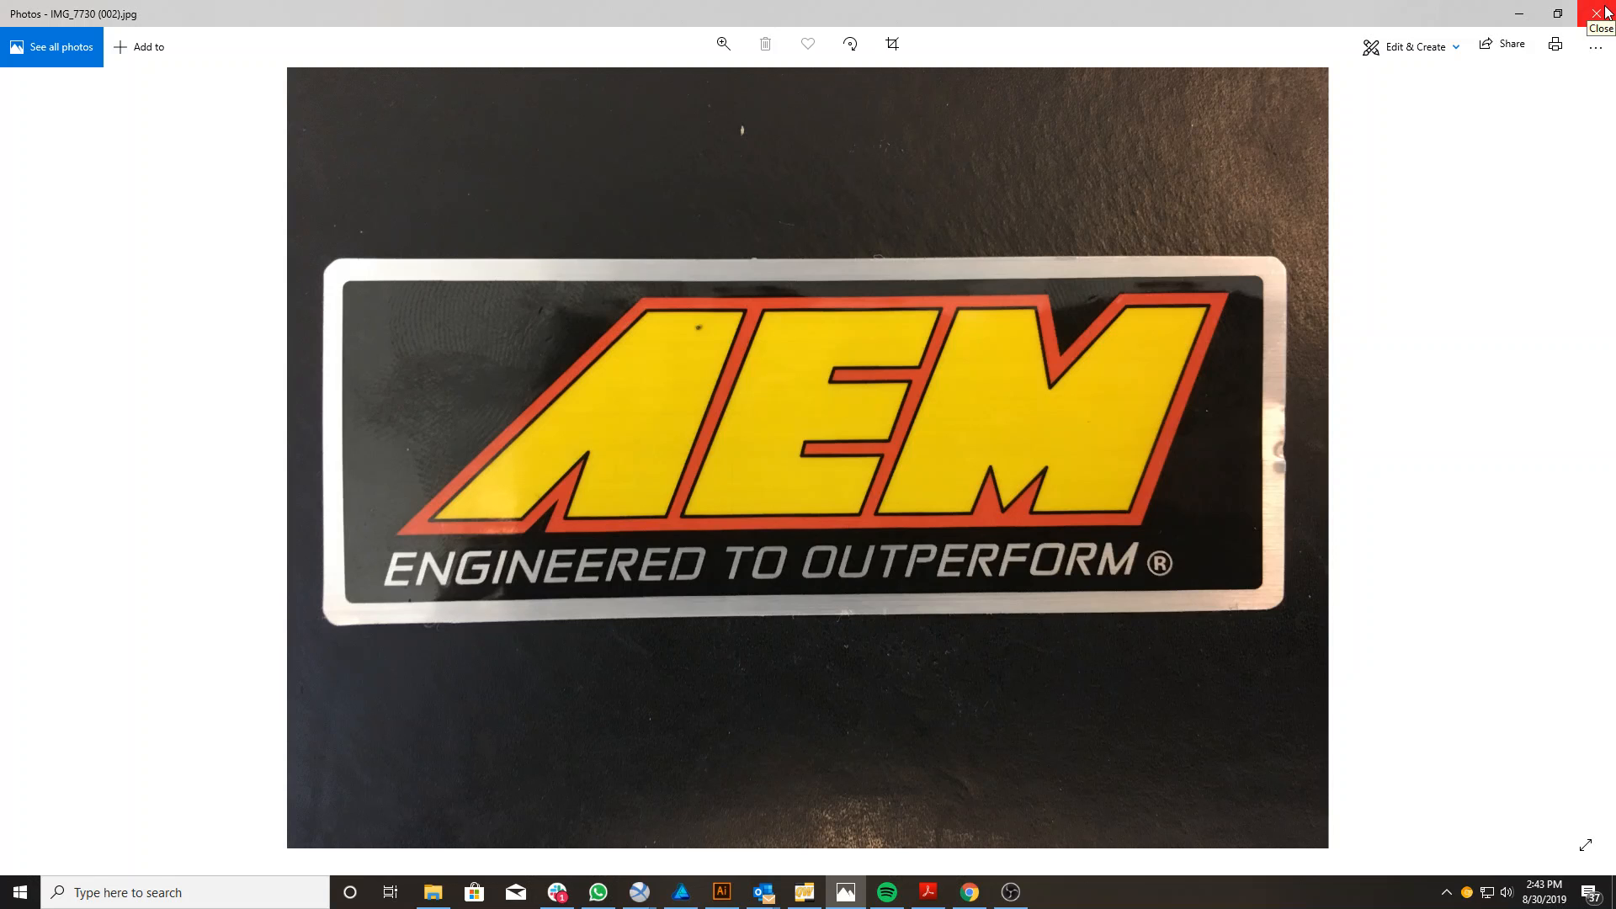